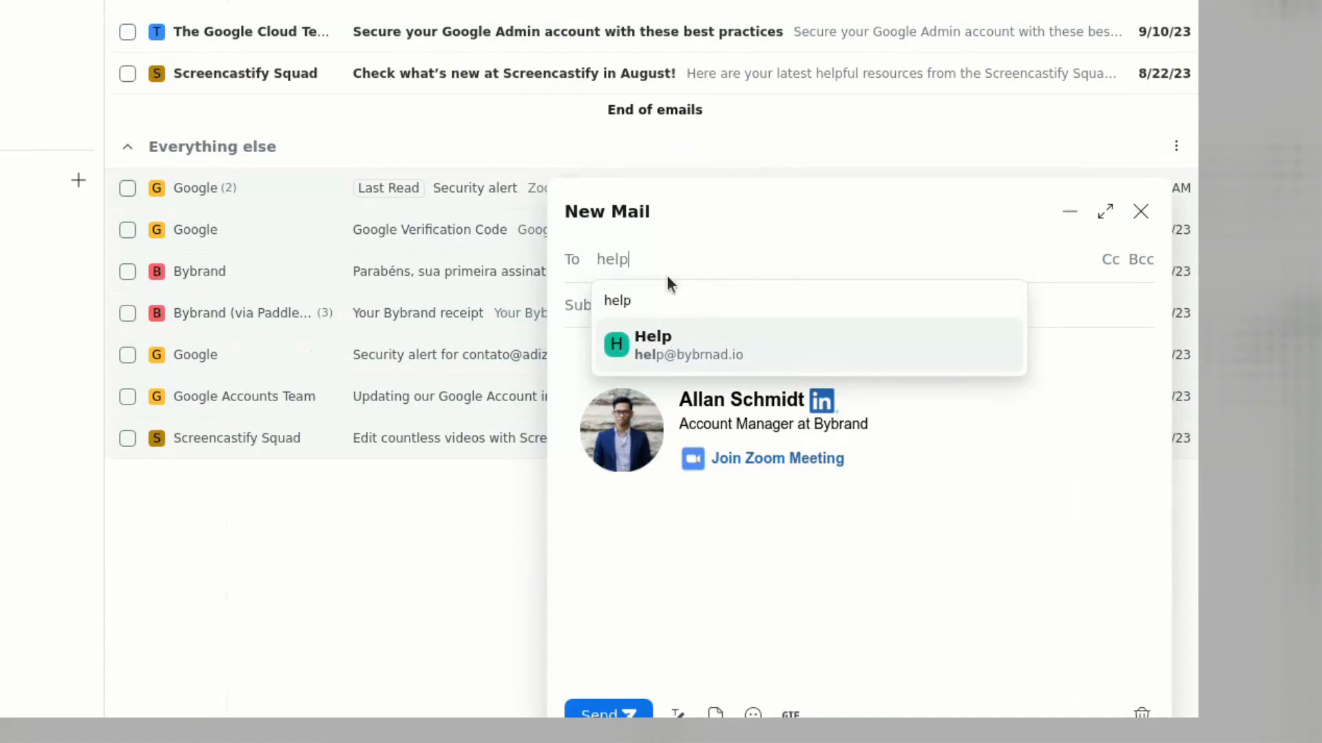
left_click(687, 344)
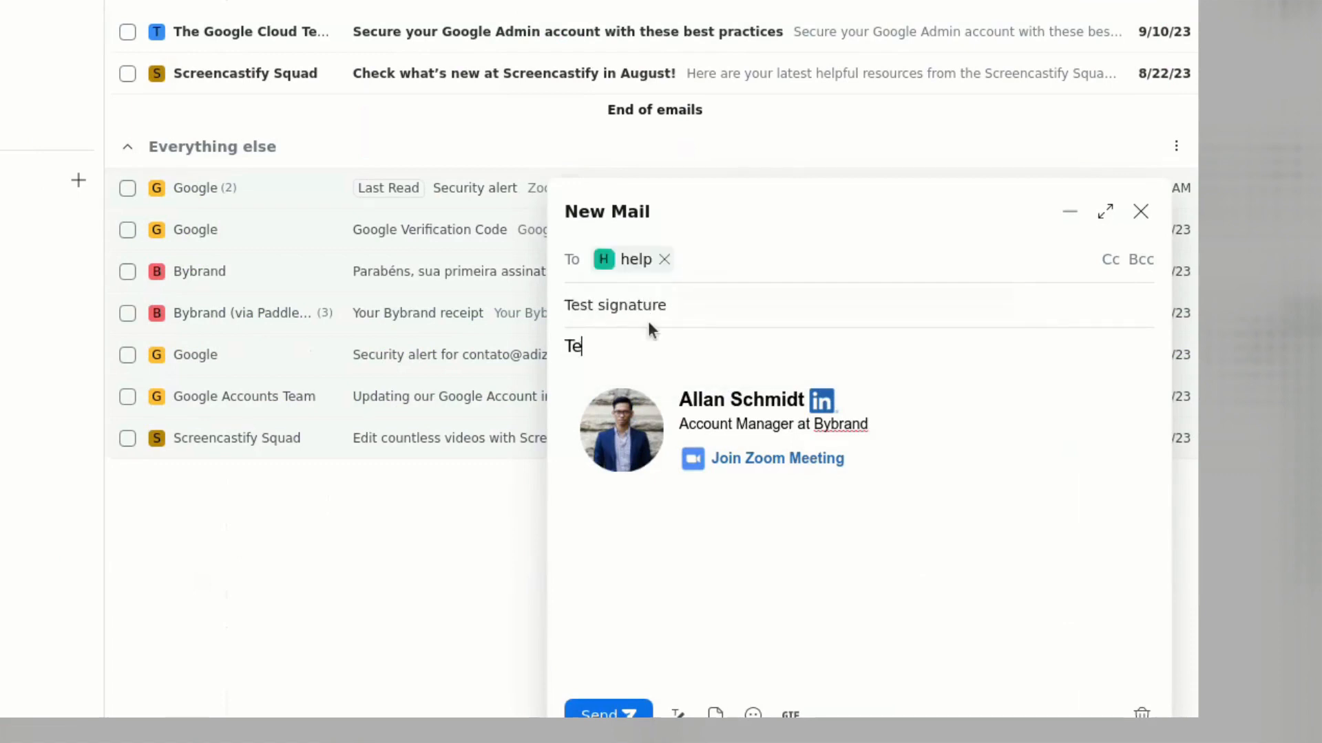
left_click(1140, 211)
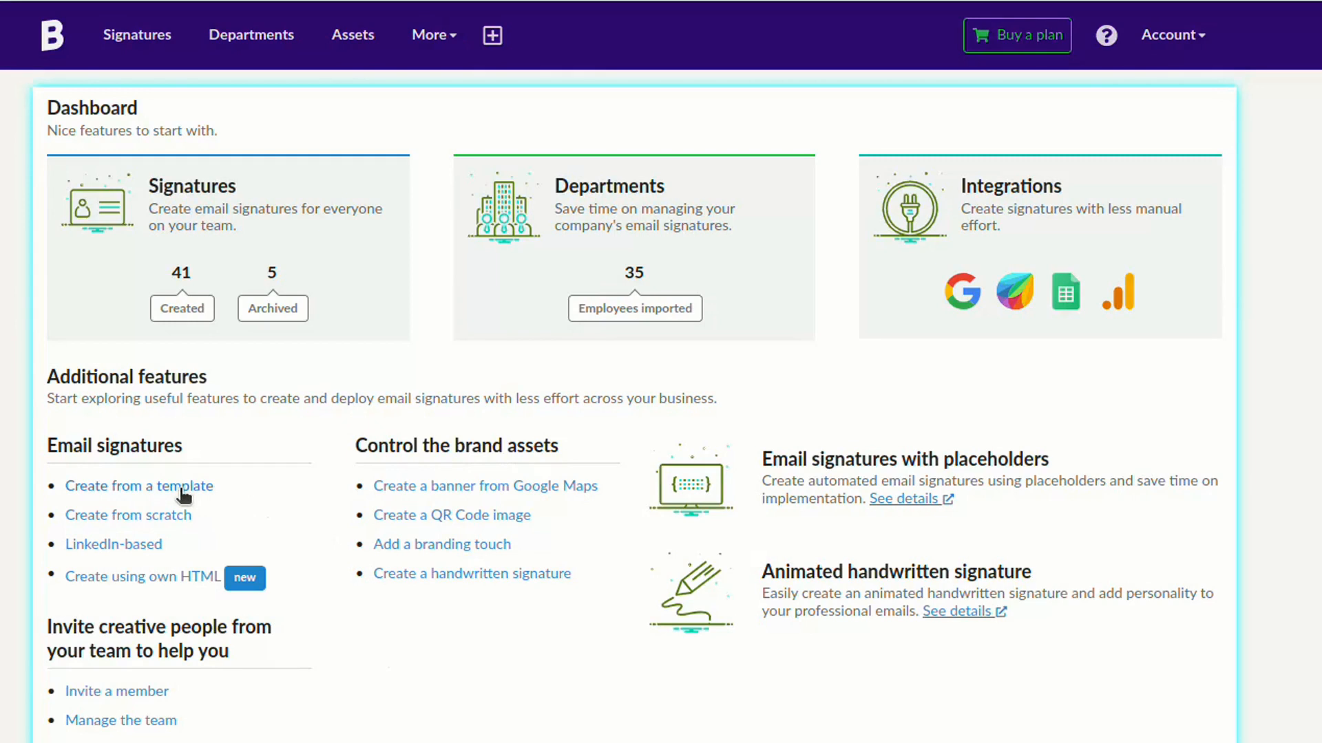
mouse_move(182, 495)
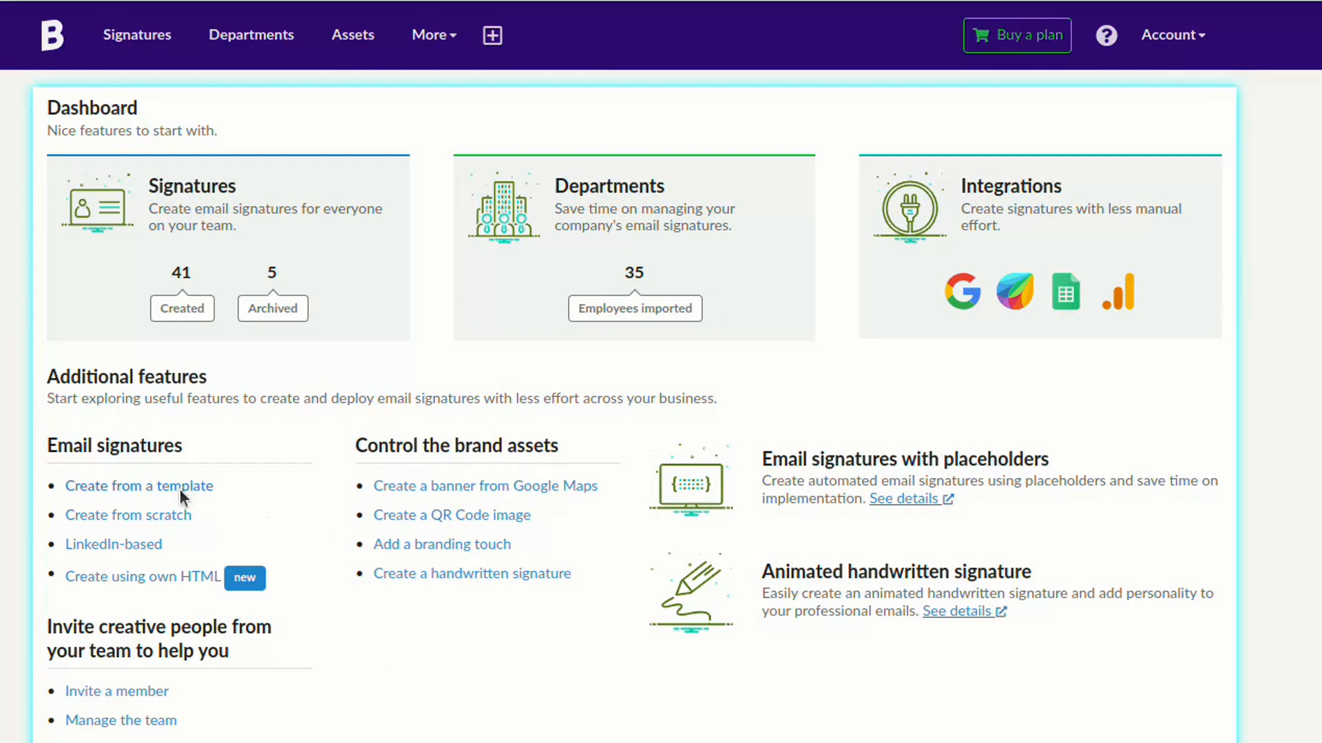
- Preview the Allan Schmidt template from the template gallery and choose it
left_click(138, 486)
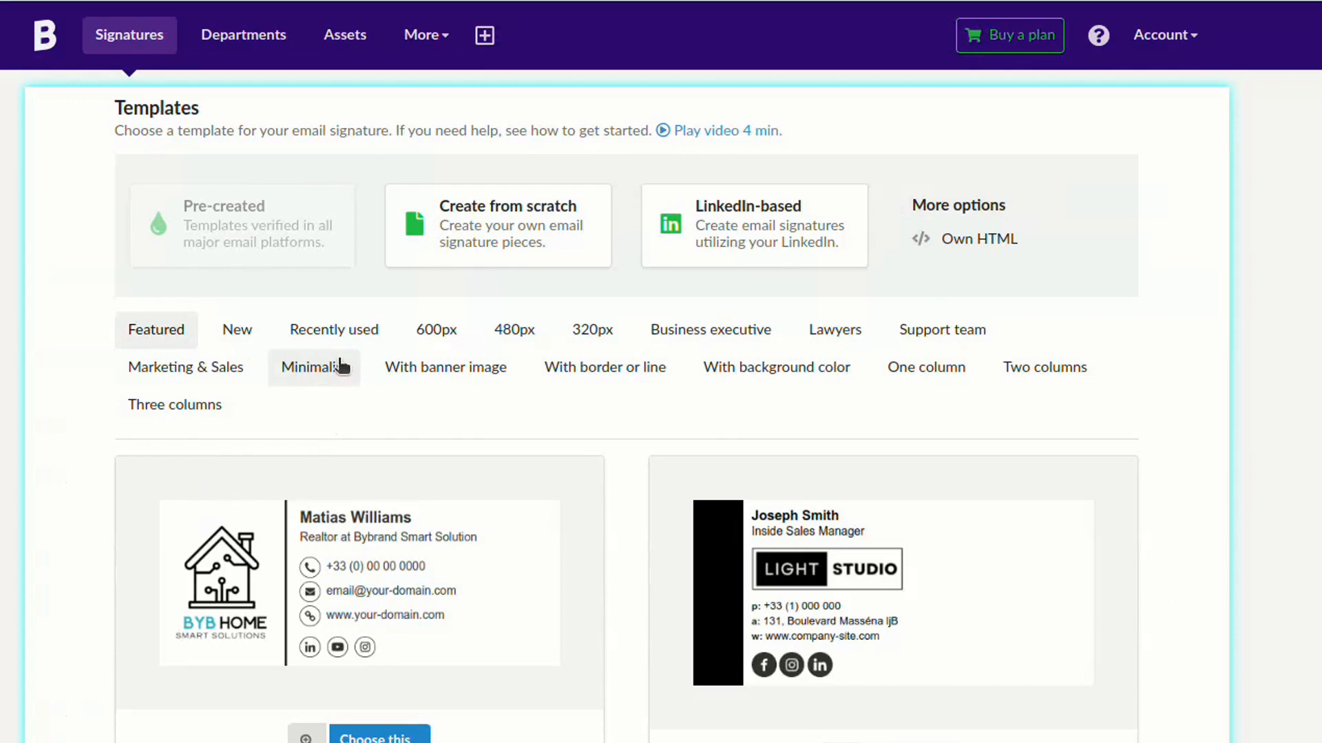
scroll("down", 3)
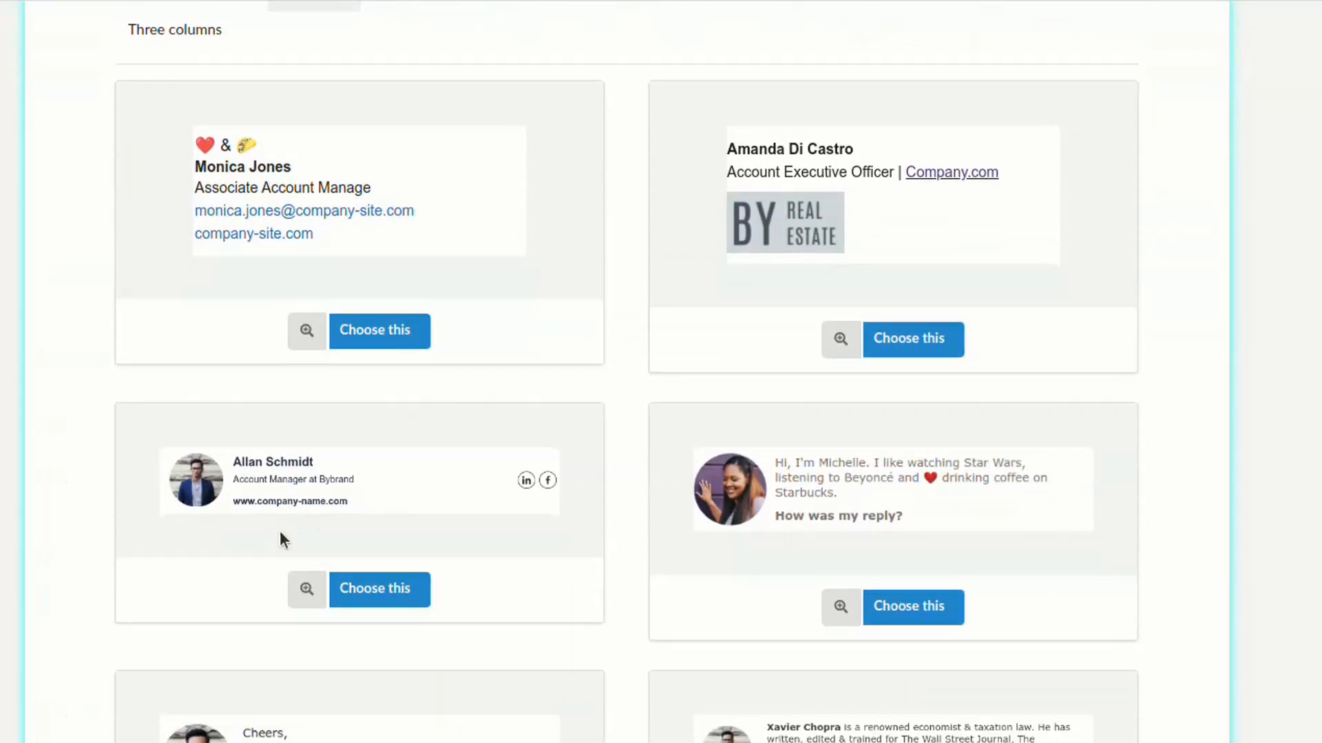
left_click(305, 589)
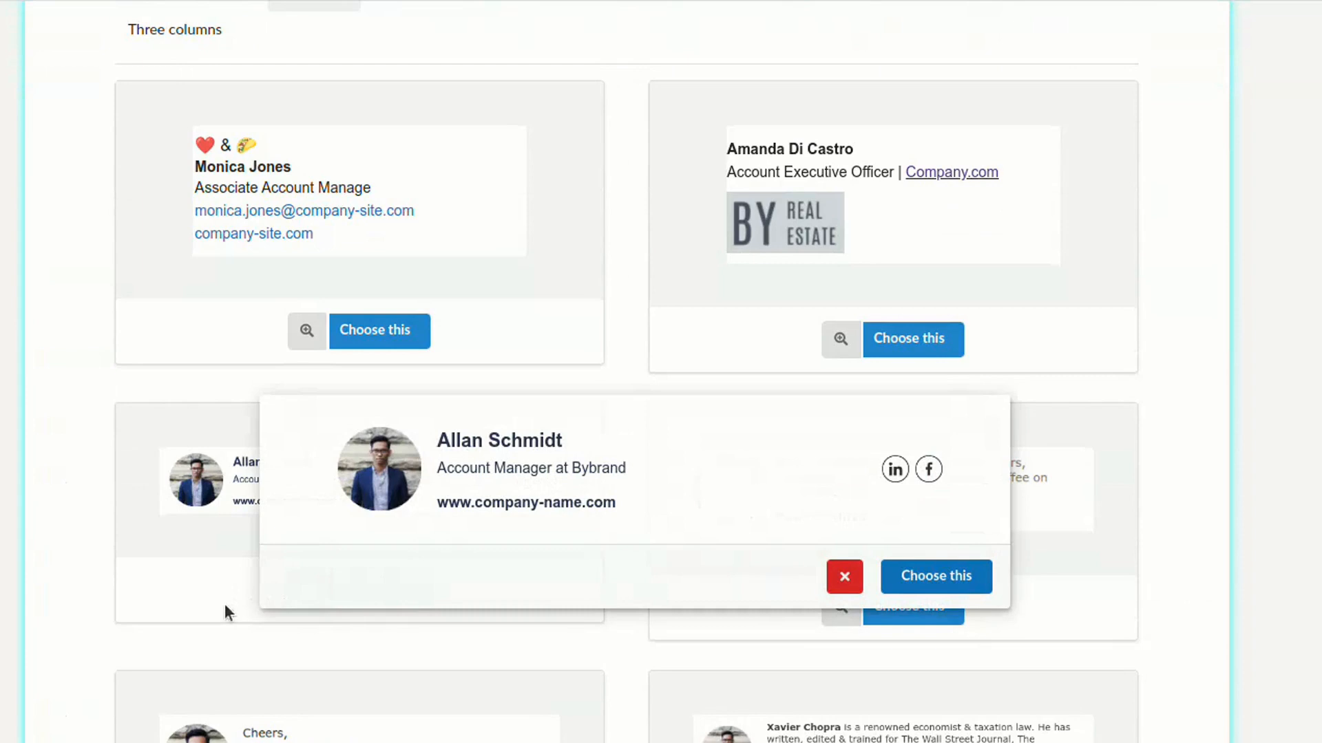
left_click(934, 577)
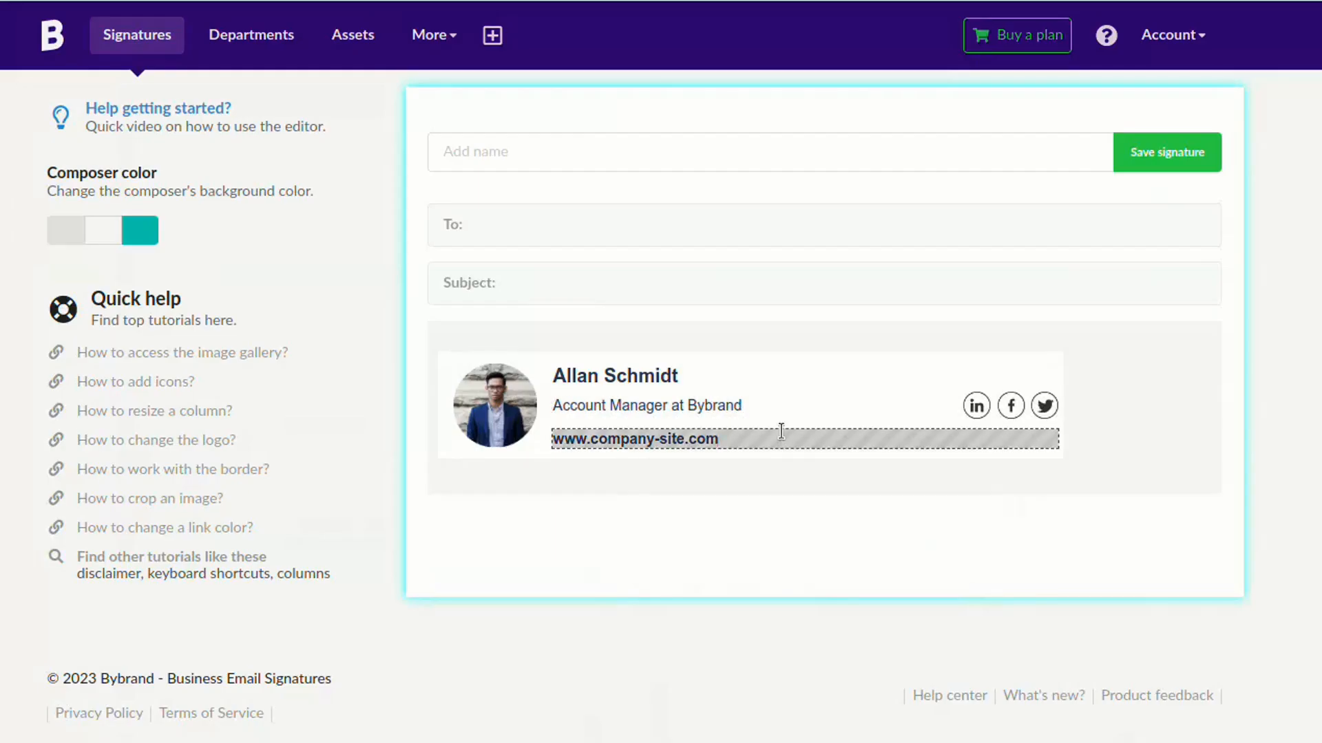
key("Delete")
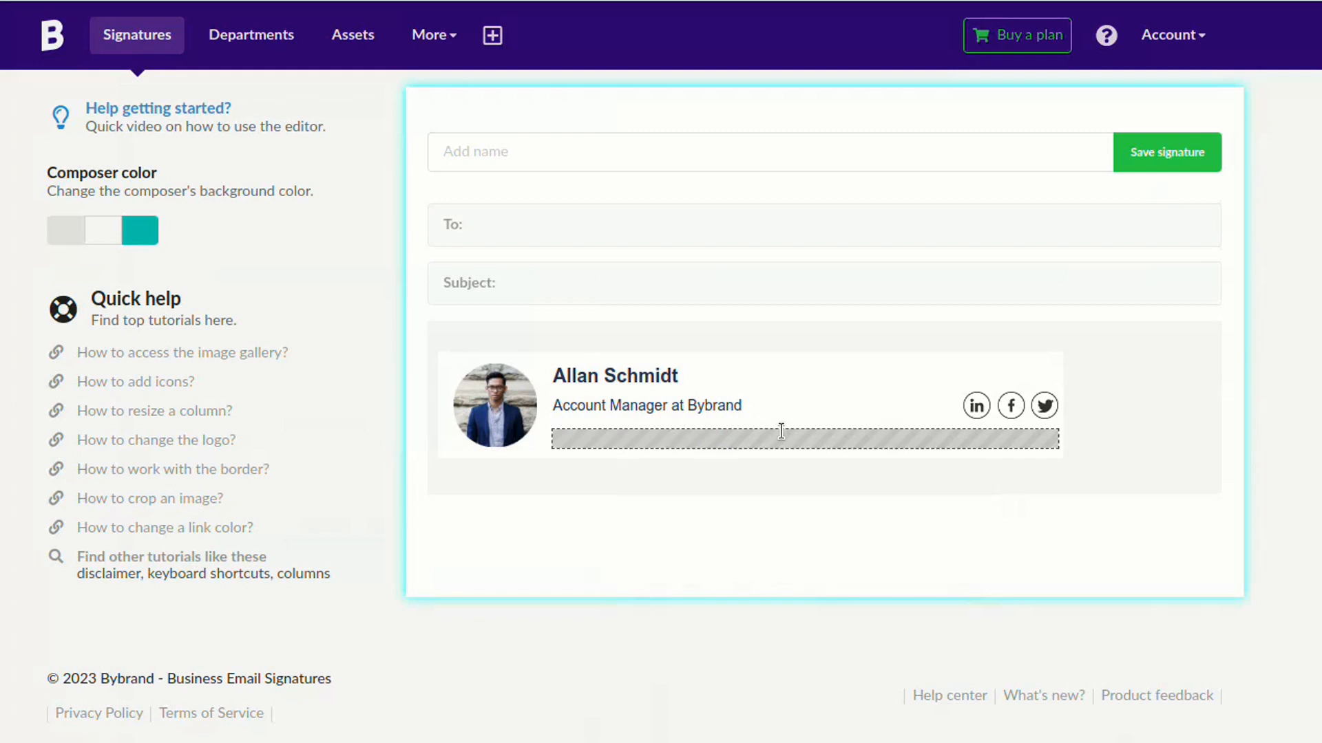
type("Join")
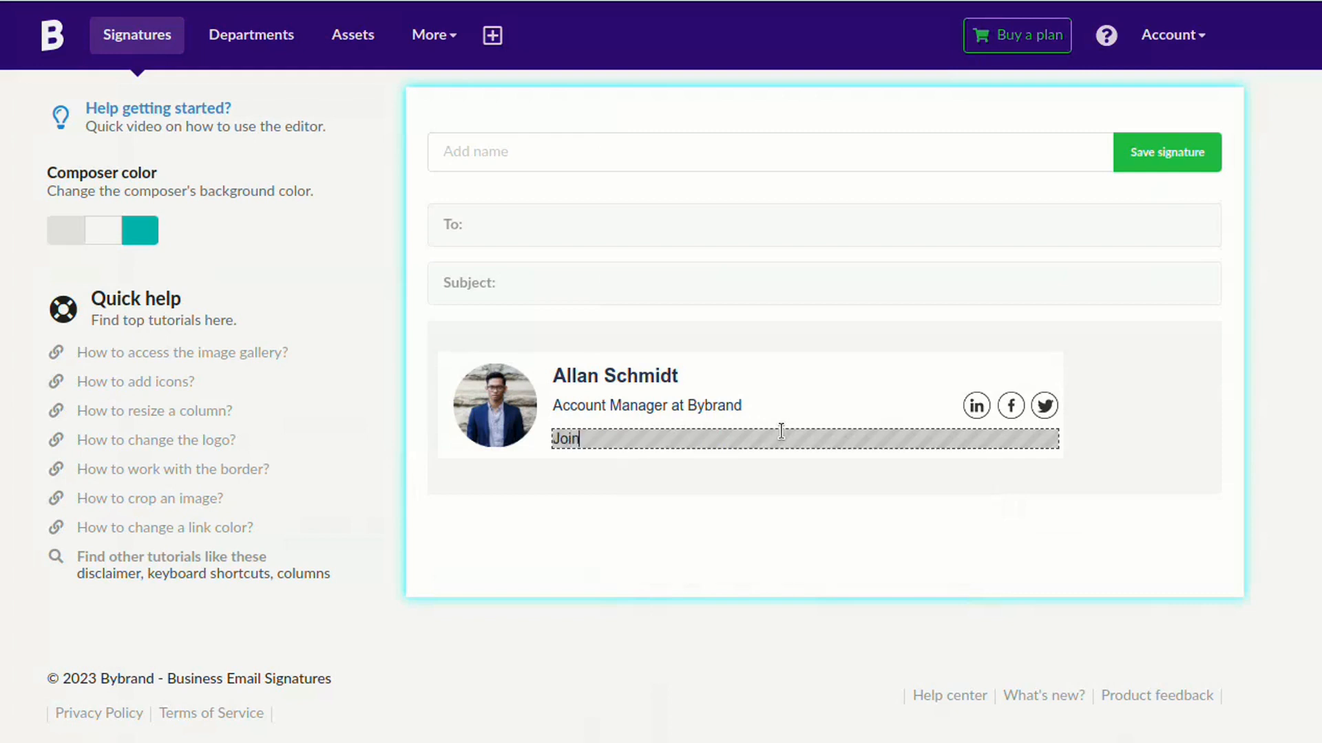
type("Zoom")
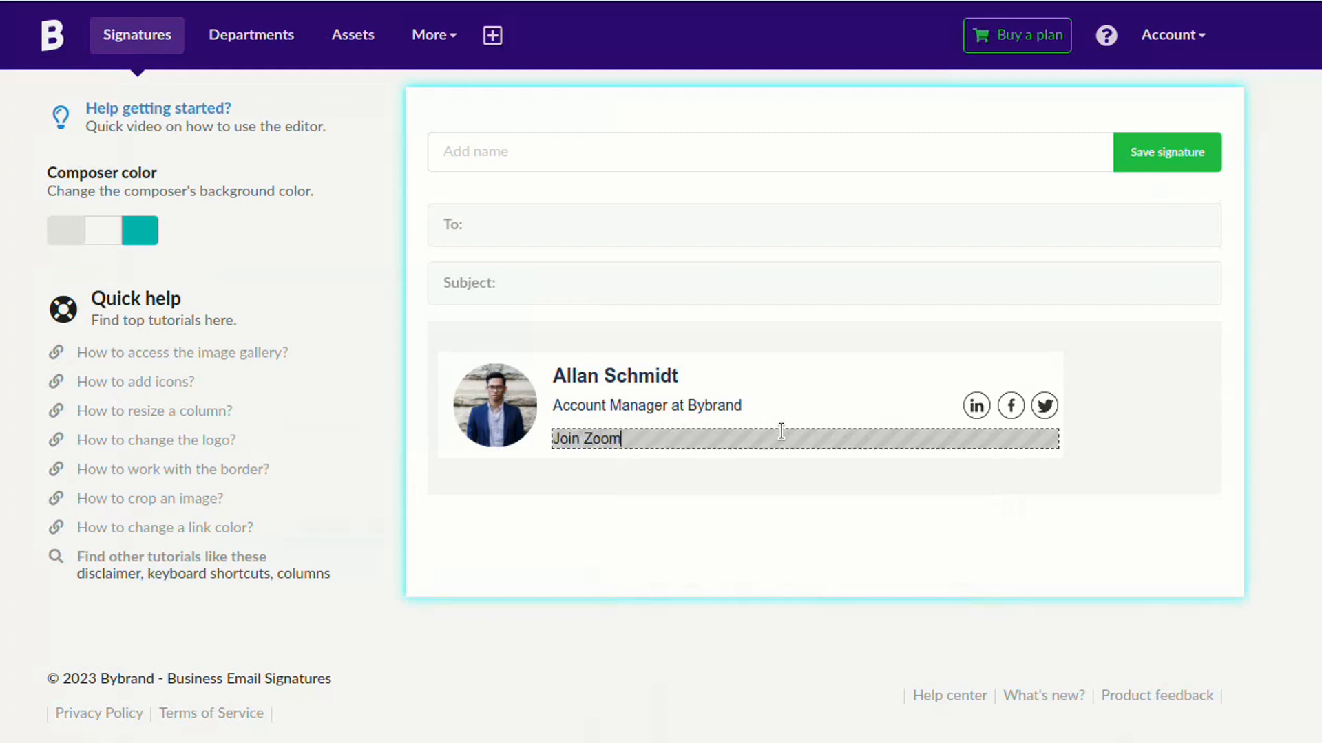
type("Meeting")
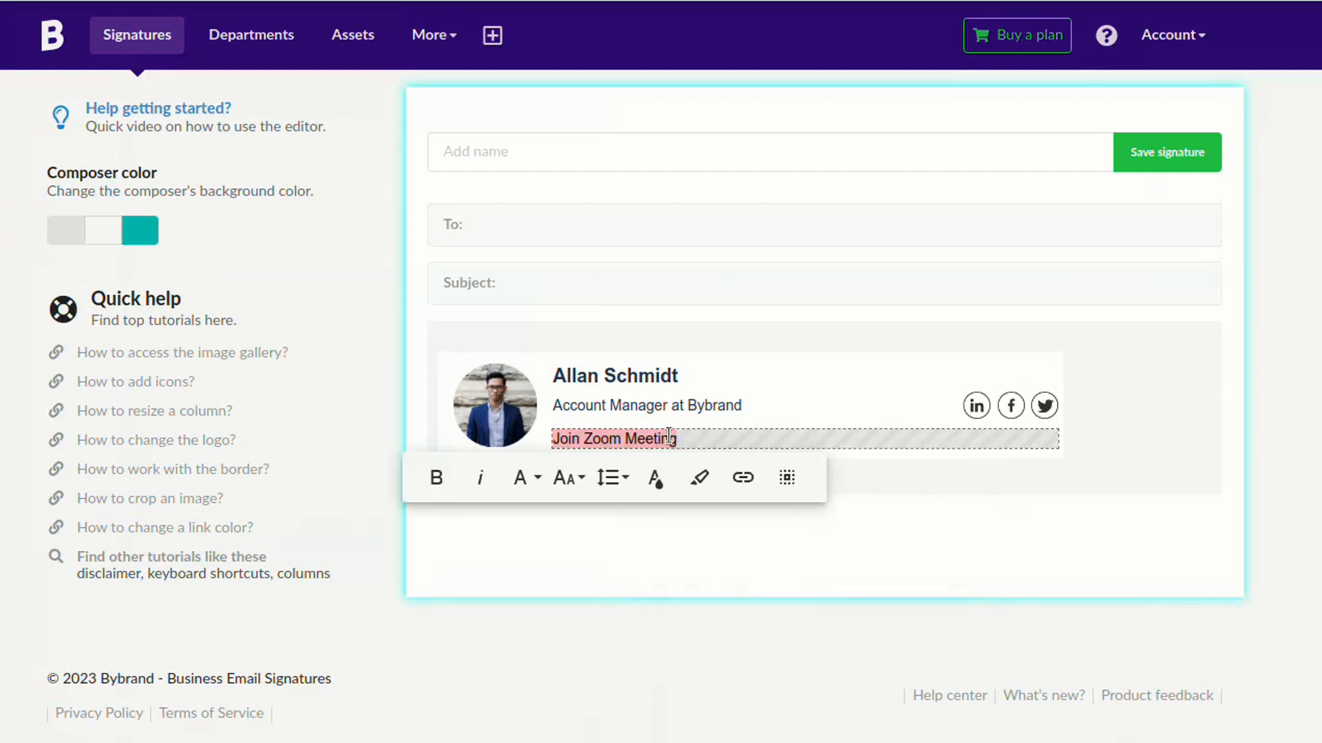
left_click(743, 477)
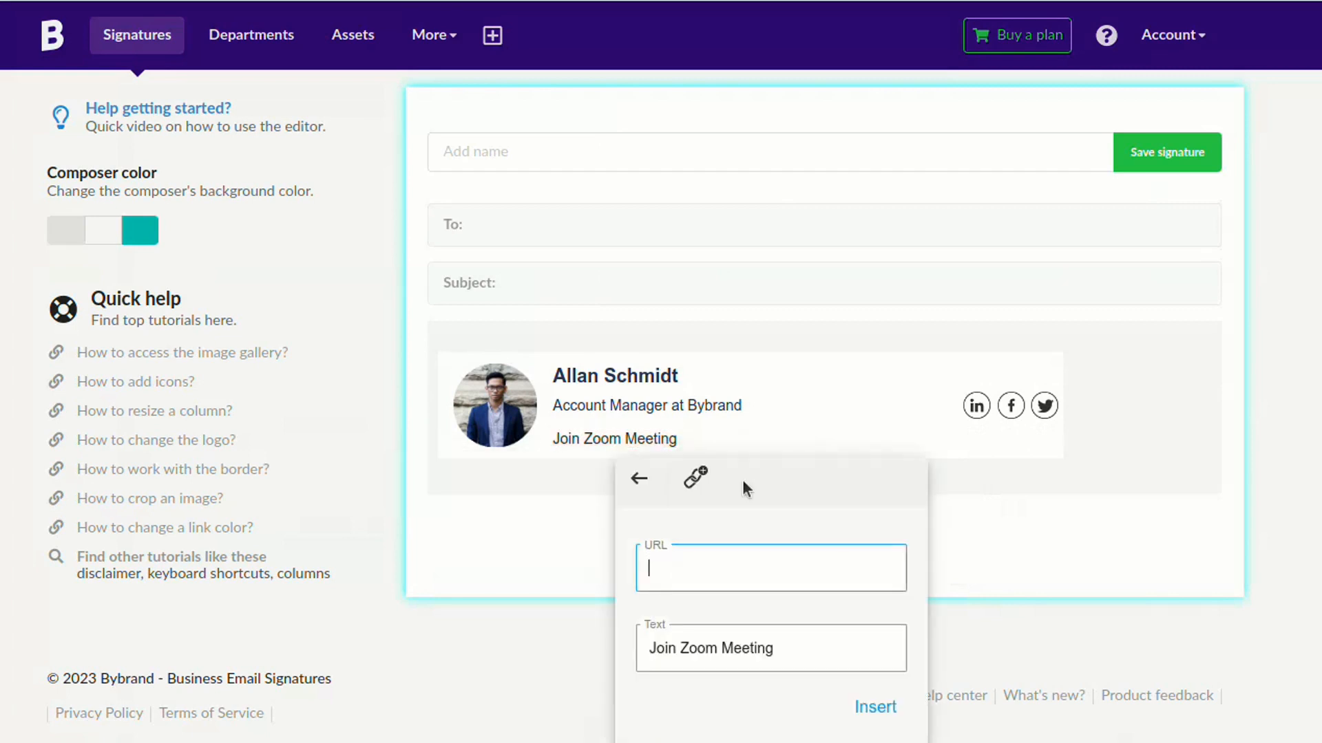
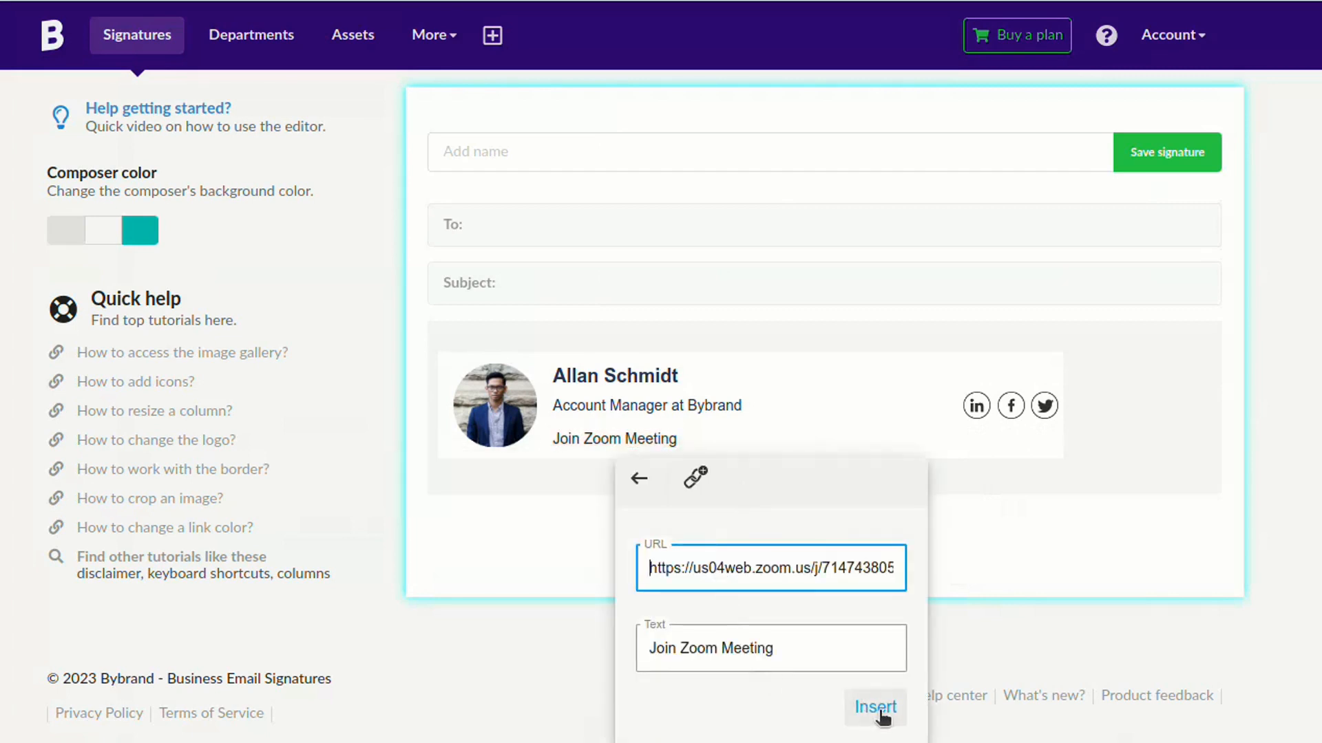
left_click(874, 706)
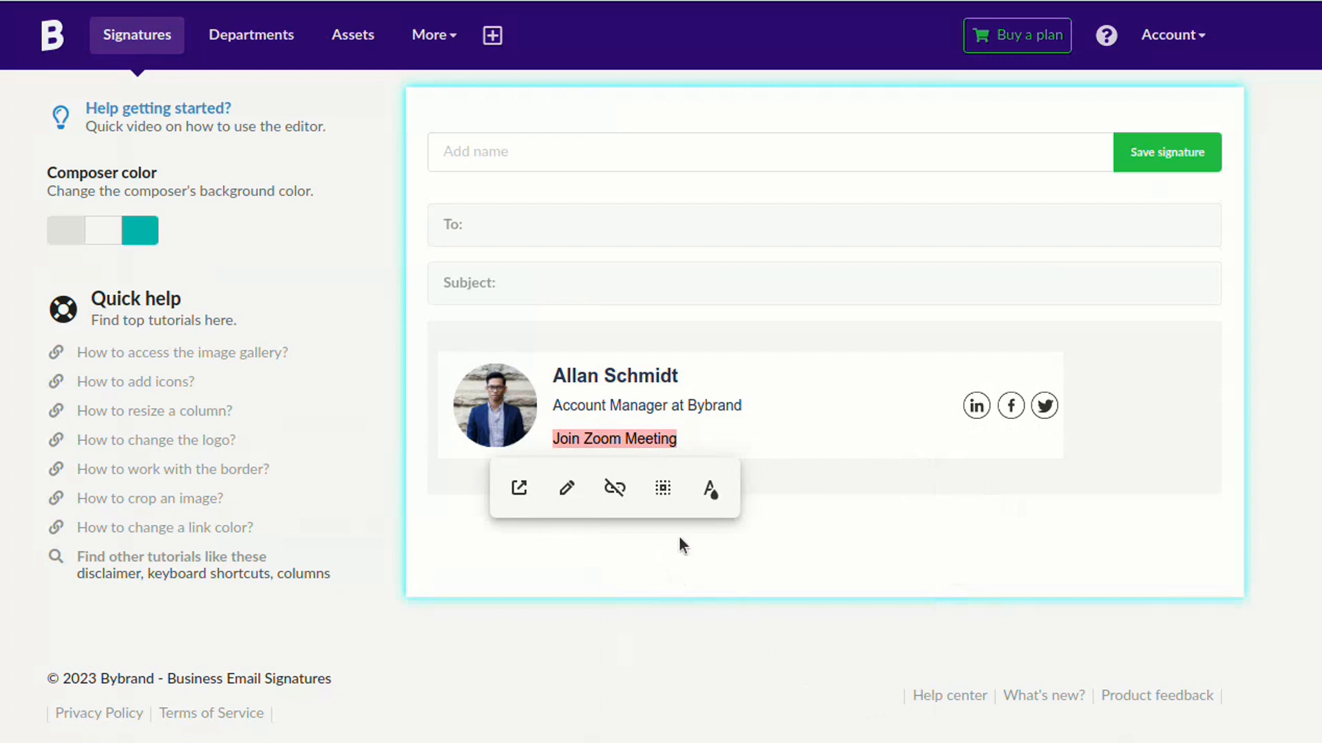
- Make the Join Zoom Meeting link bold purple and bring up its cell's editing tools
left_click(710, 489)
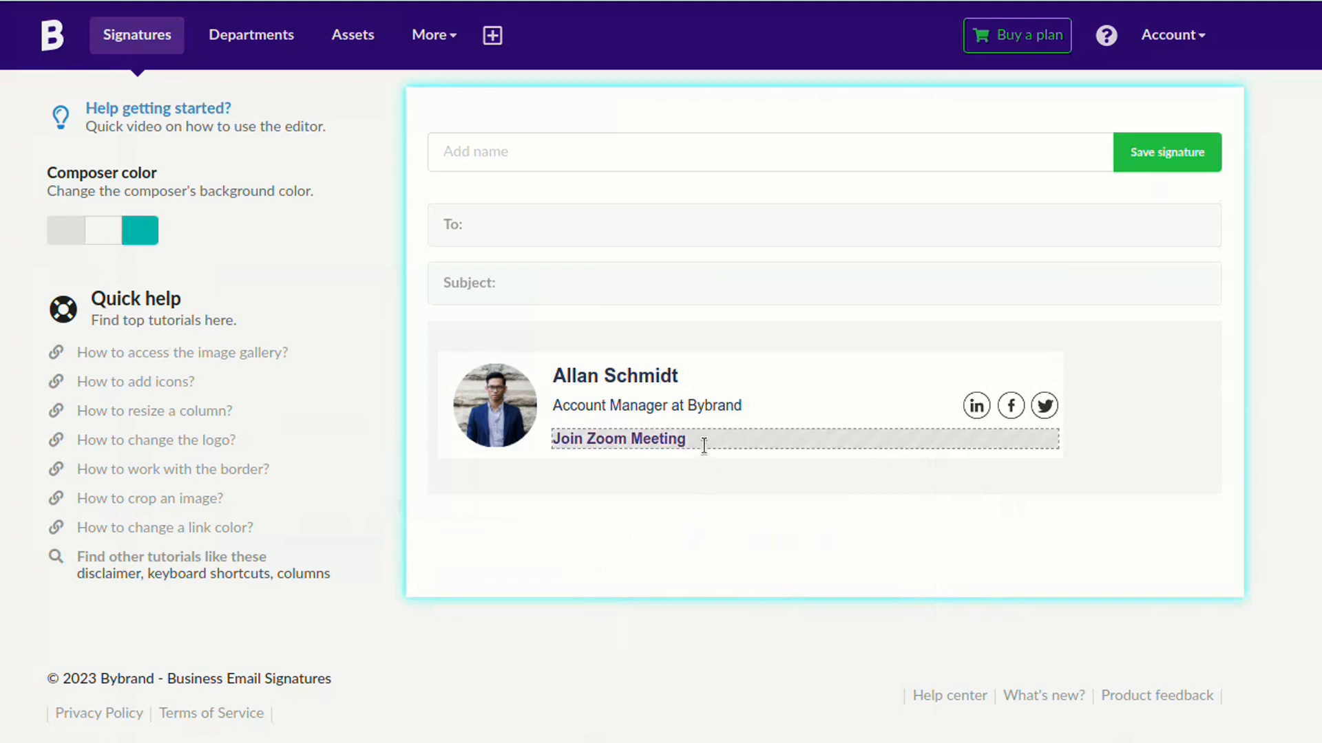
left_click(619, 439)
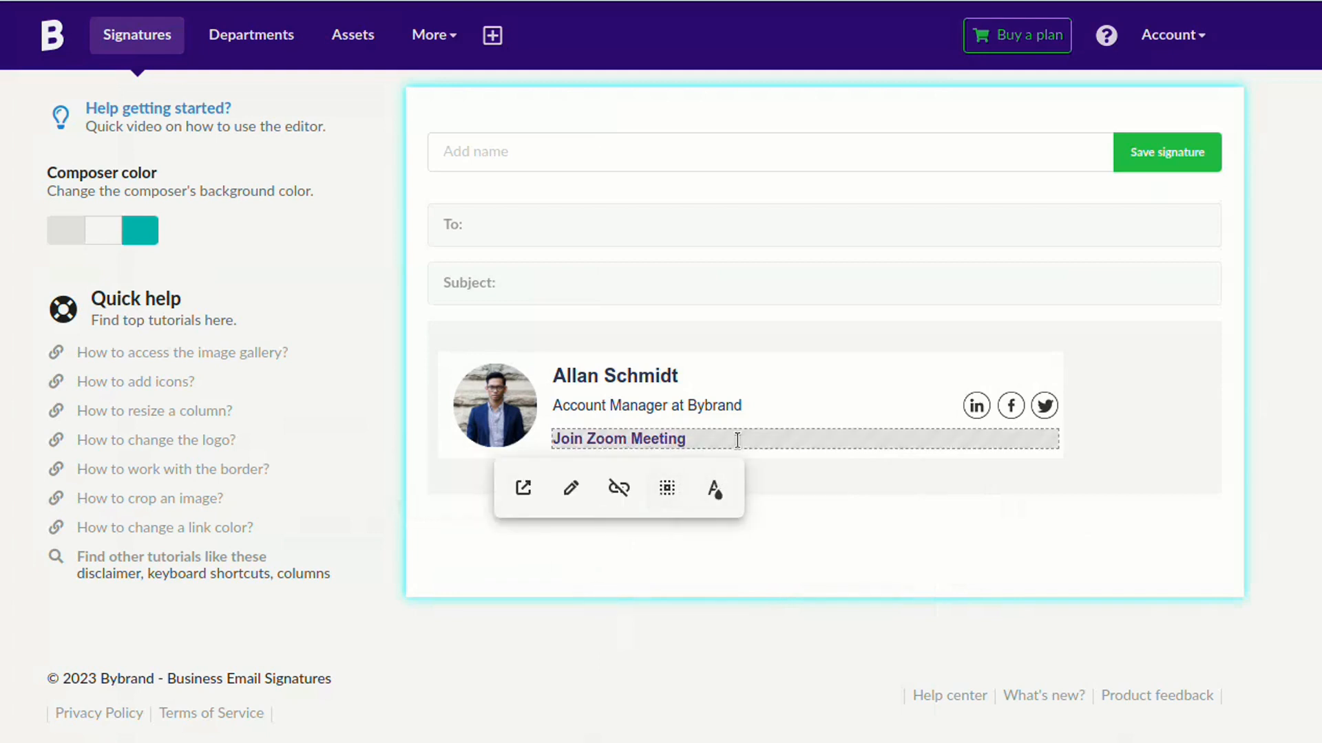
left_click(649, 406)
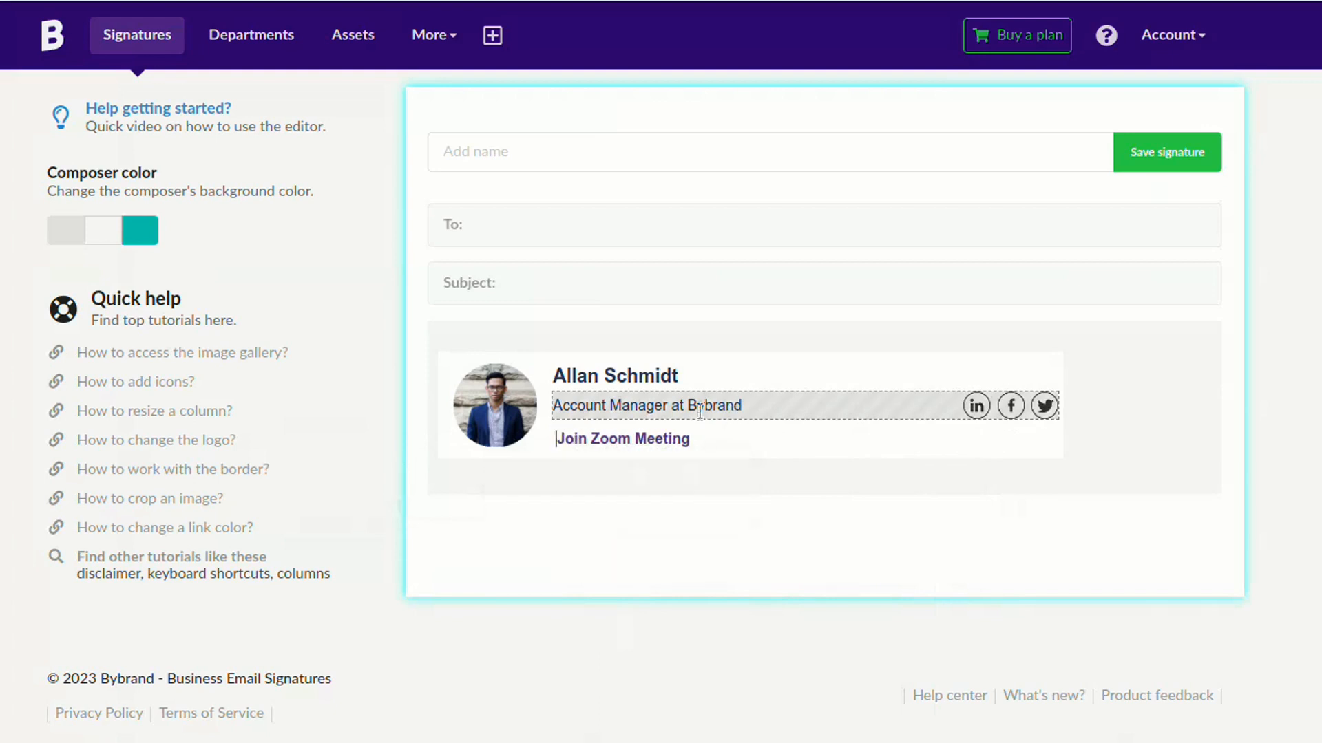
left_click(622, 439)
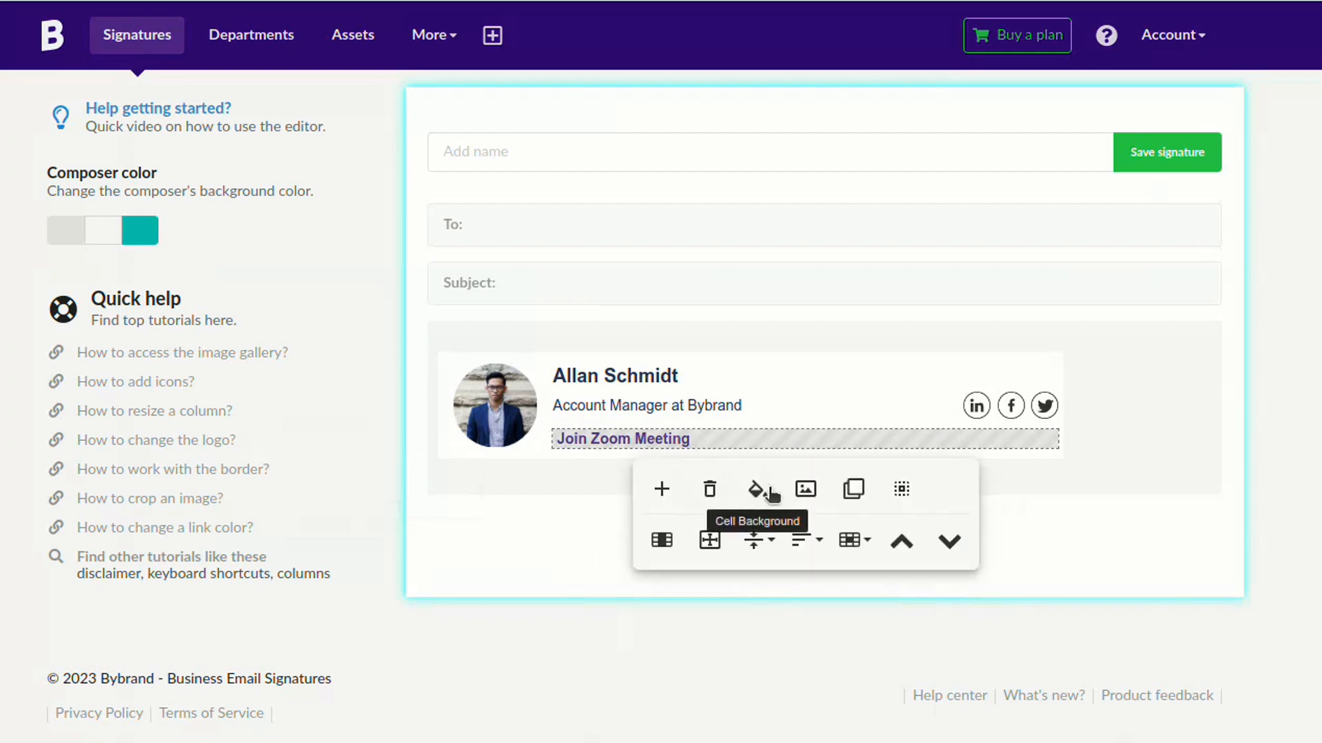
- Insert the blue Zoom camera icon from the gallery before the Join Zoom Meeting link
left_click(804, 489)
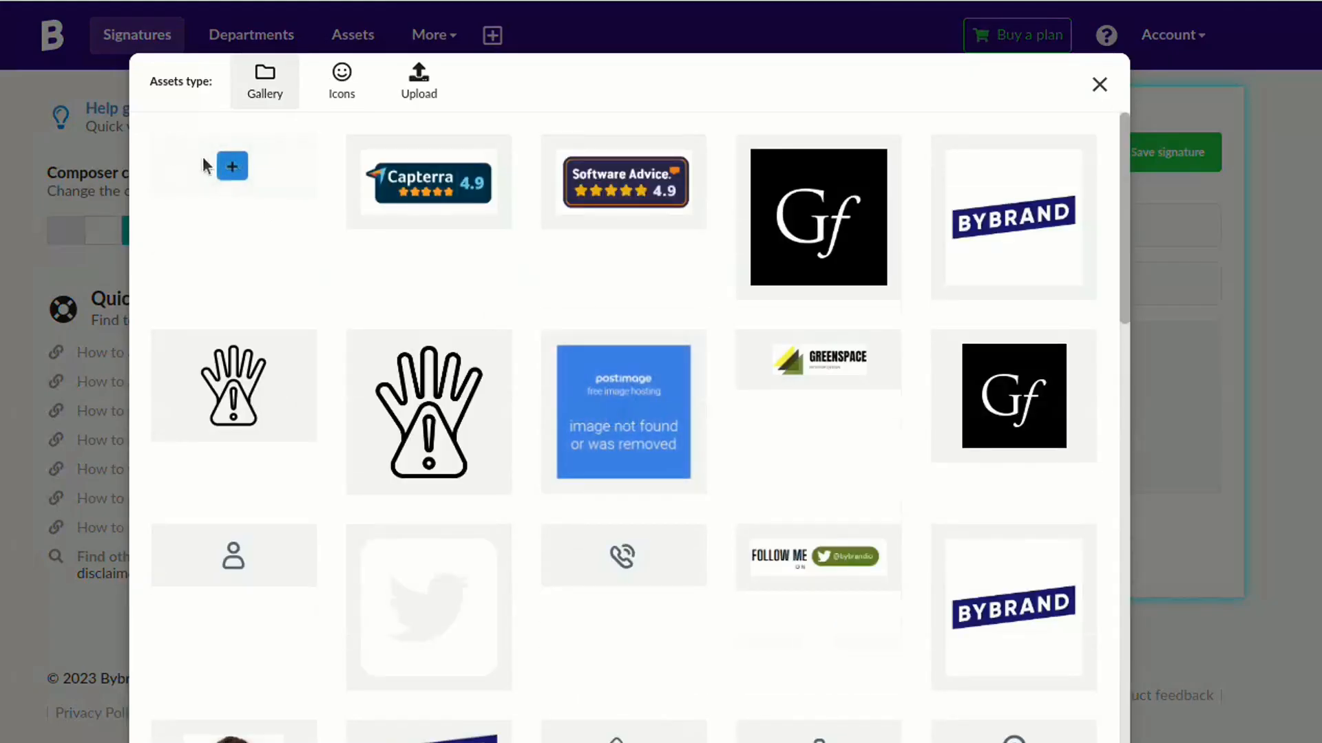
left_click(1100, 84)
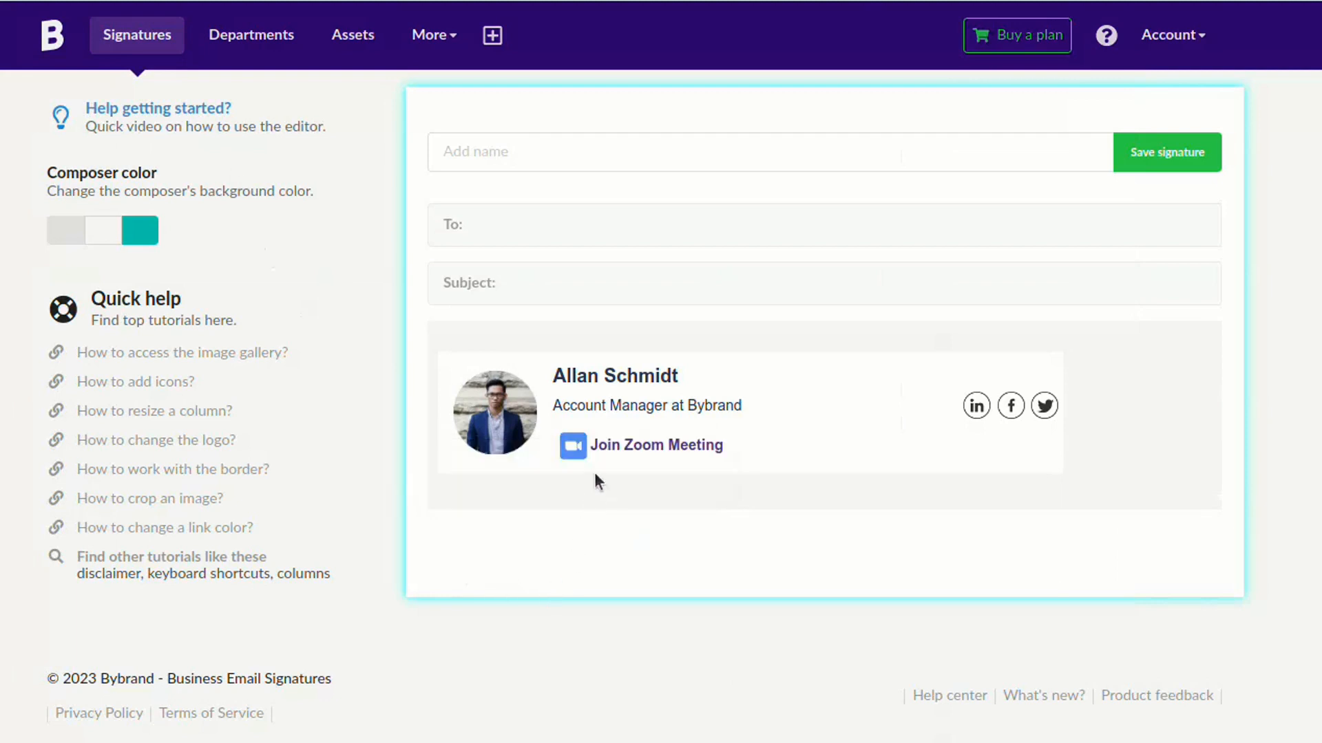
left_click(572, 445)
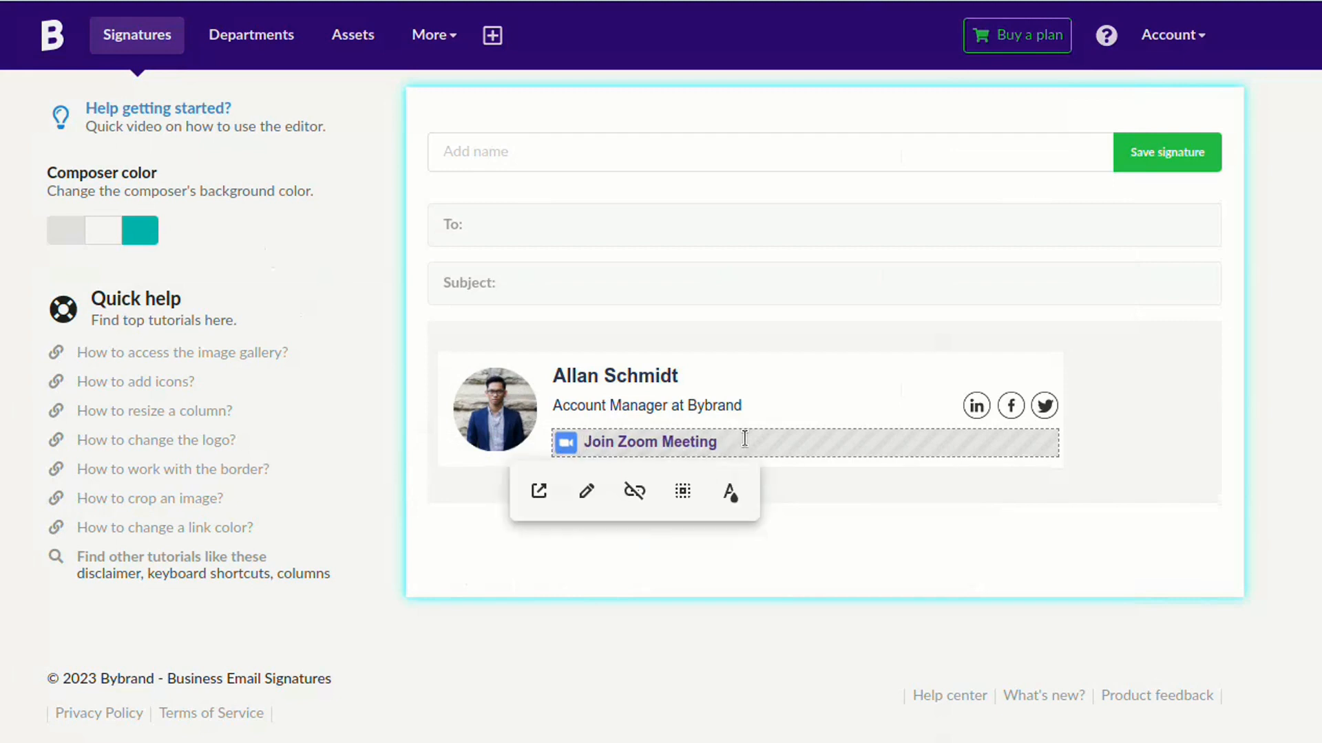
- Link the LinkedIn icon after Allan Schmidt's name and name the signature 'Personal Zoom Signature'
left_click(615, 375)
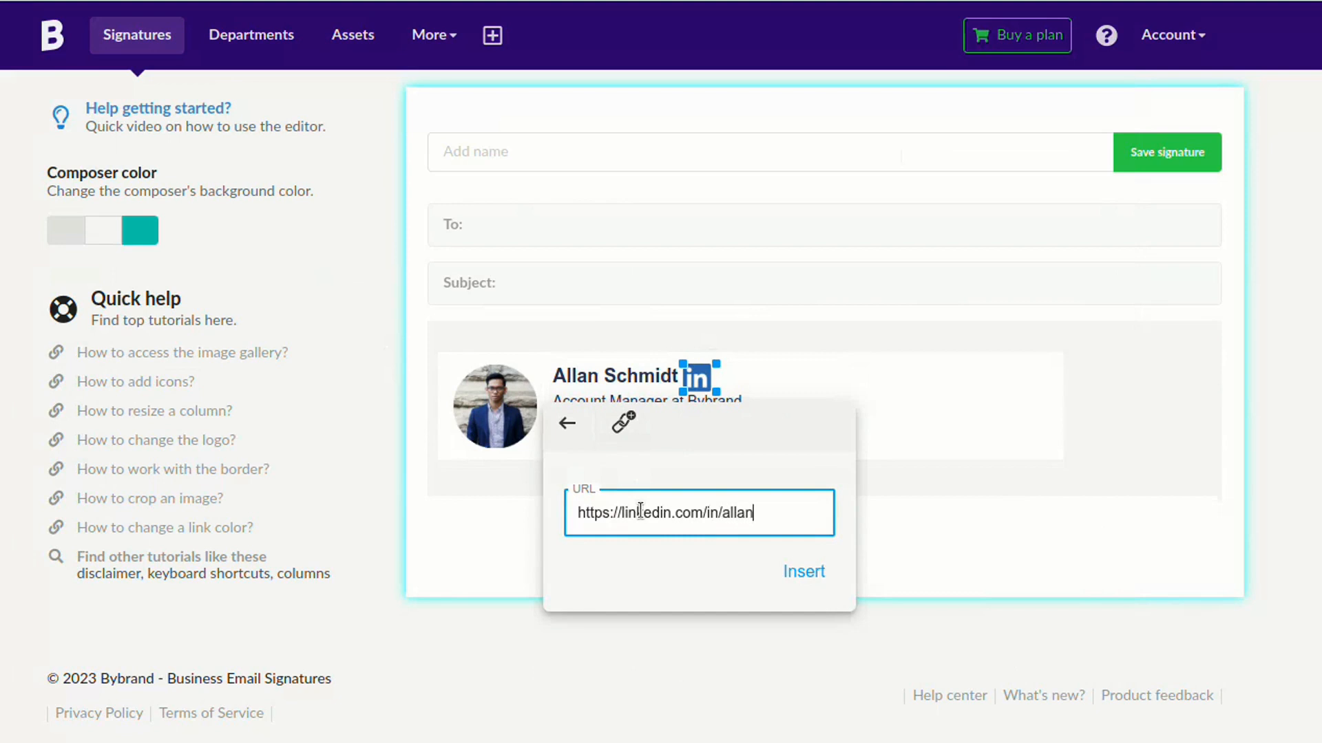
type("-schmi")
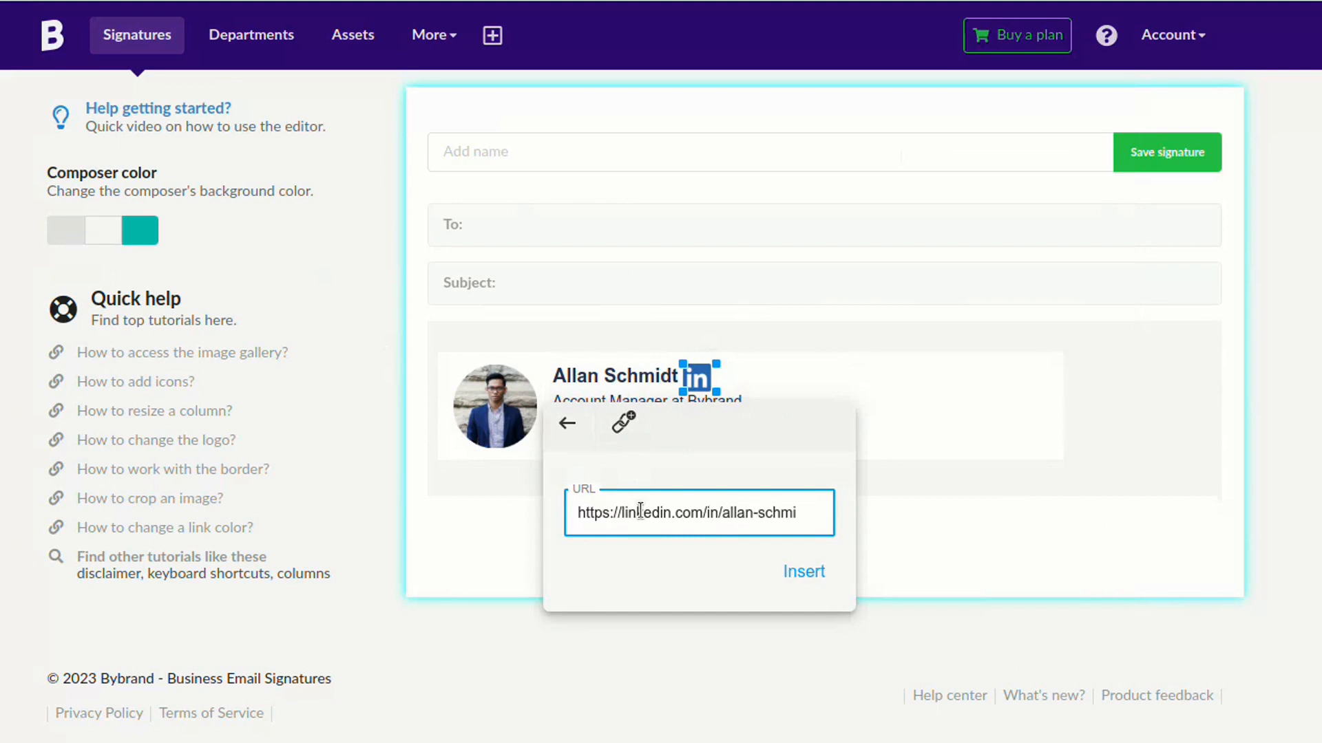
type("Personal Zoom Signature")
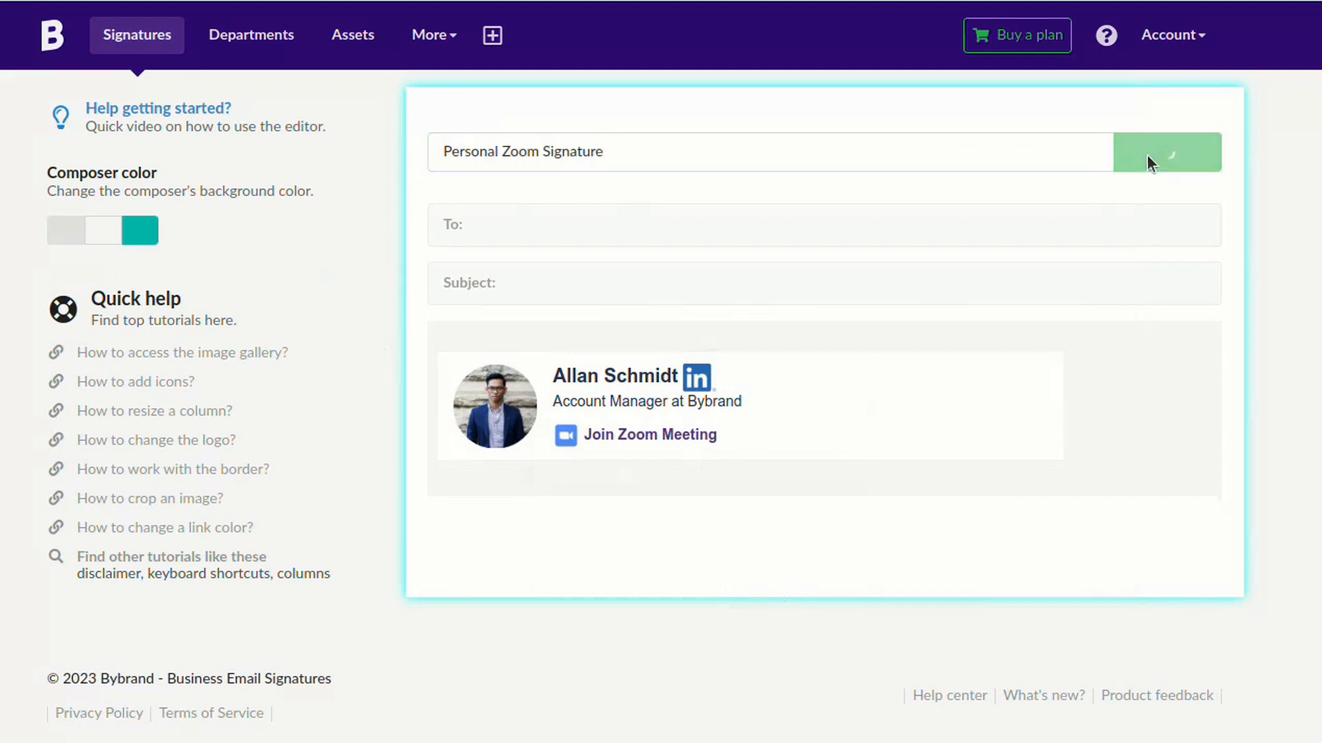
left_click(1167, 153)
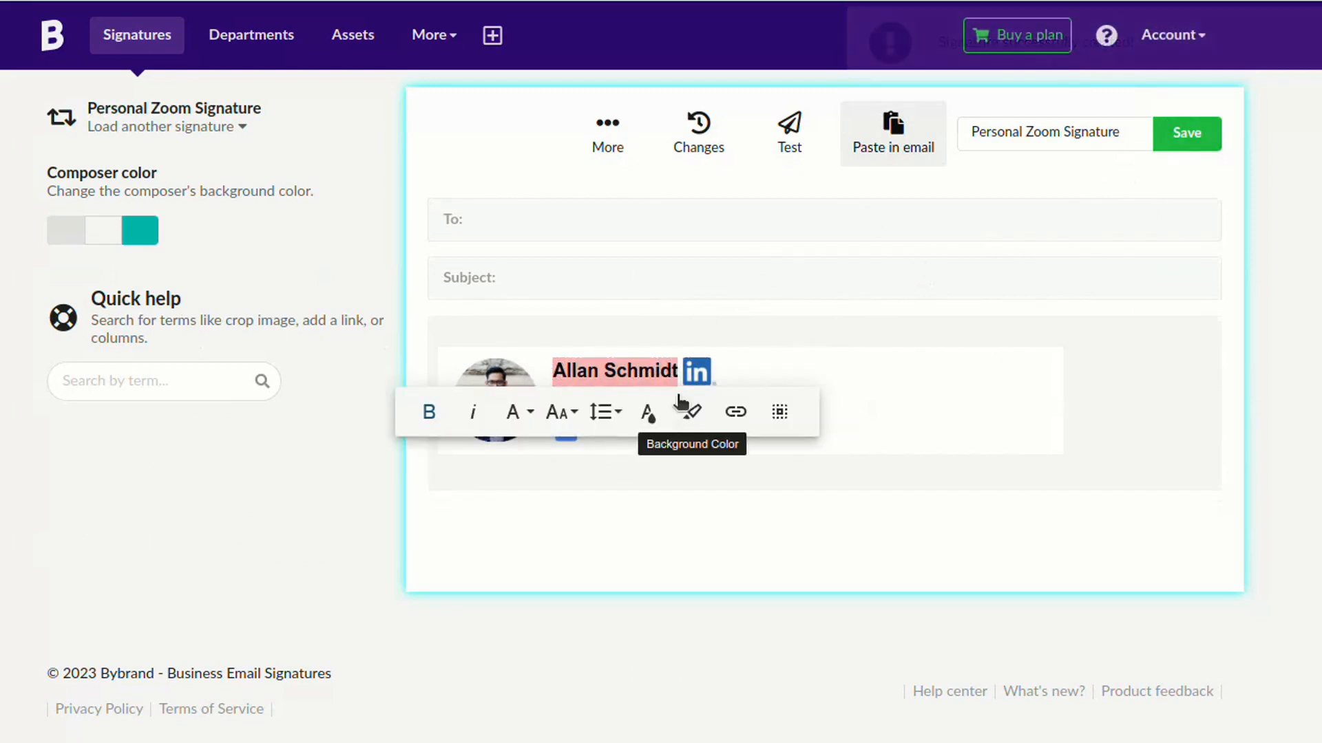
left_click(688, 412)
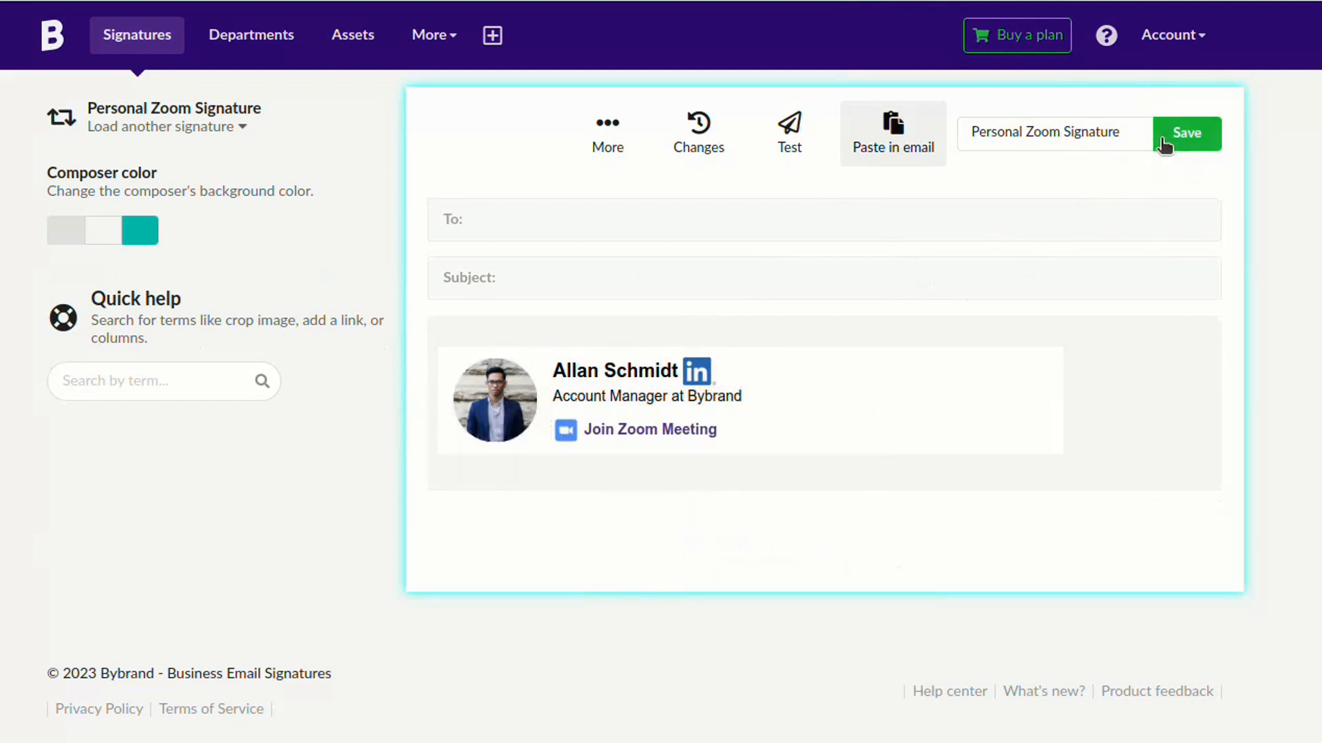
- Save the signature and confirm the 'Signature successfully updated' message
left_click(1186, 133)
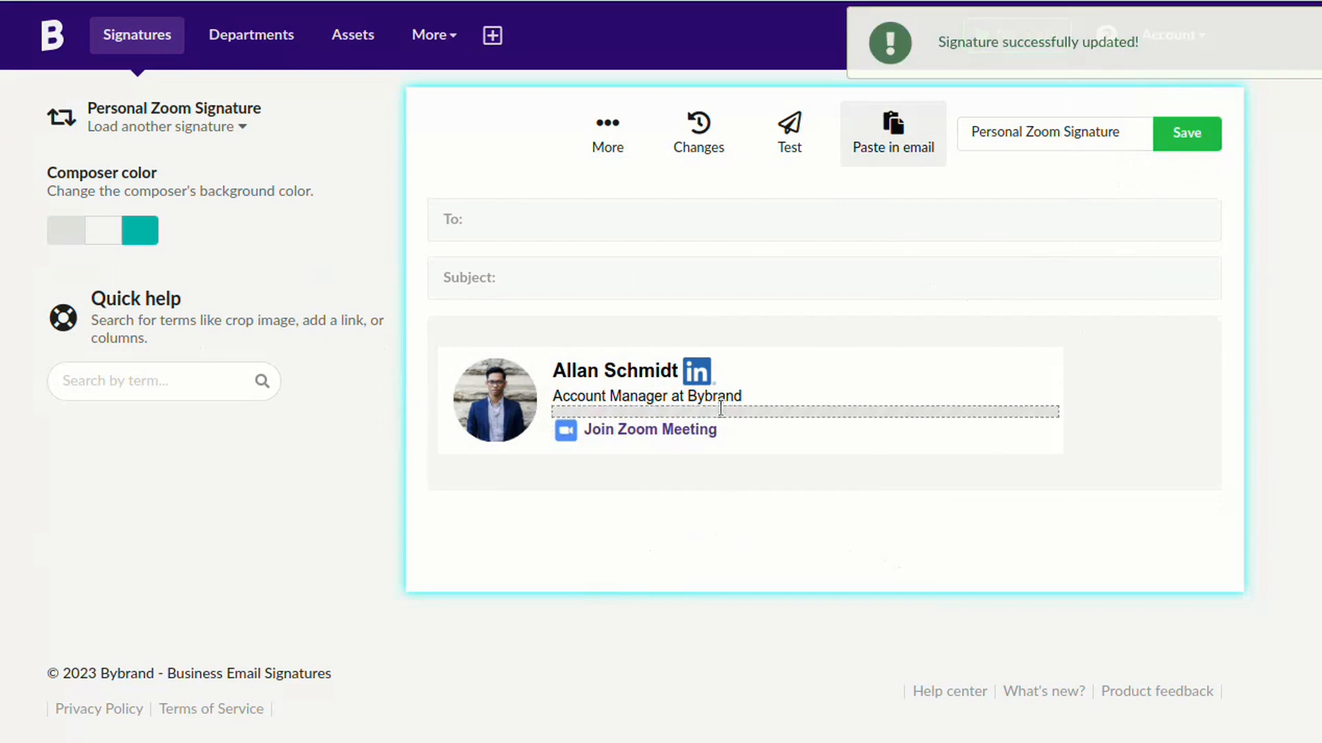
left_click(696, 372)
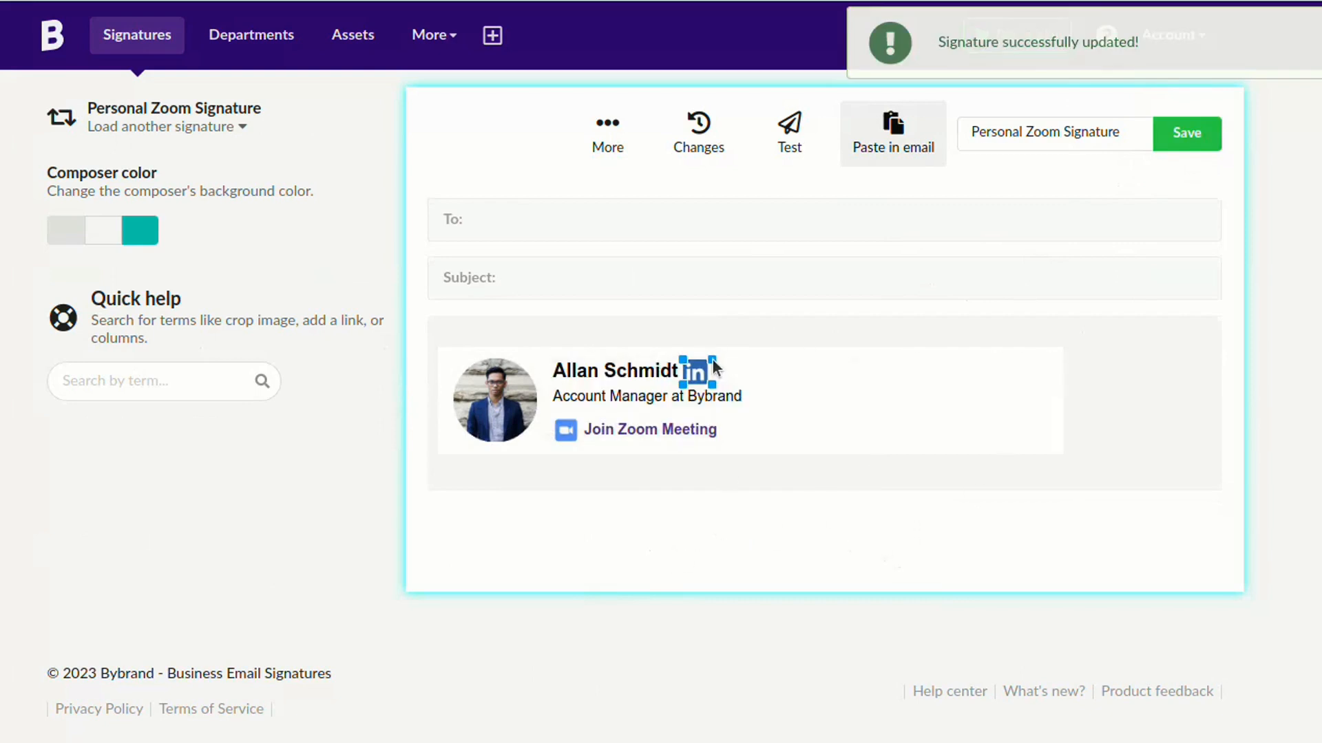
left_click(1186, 133)
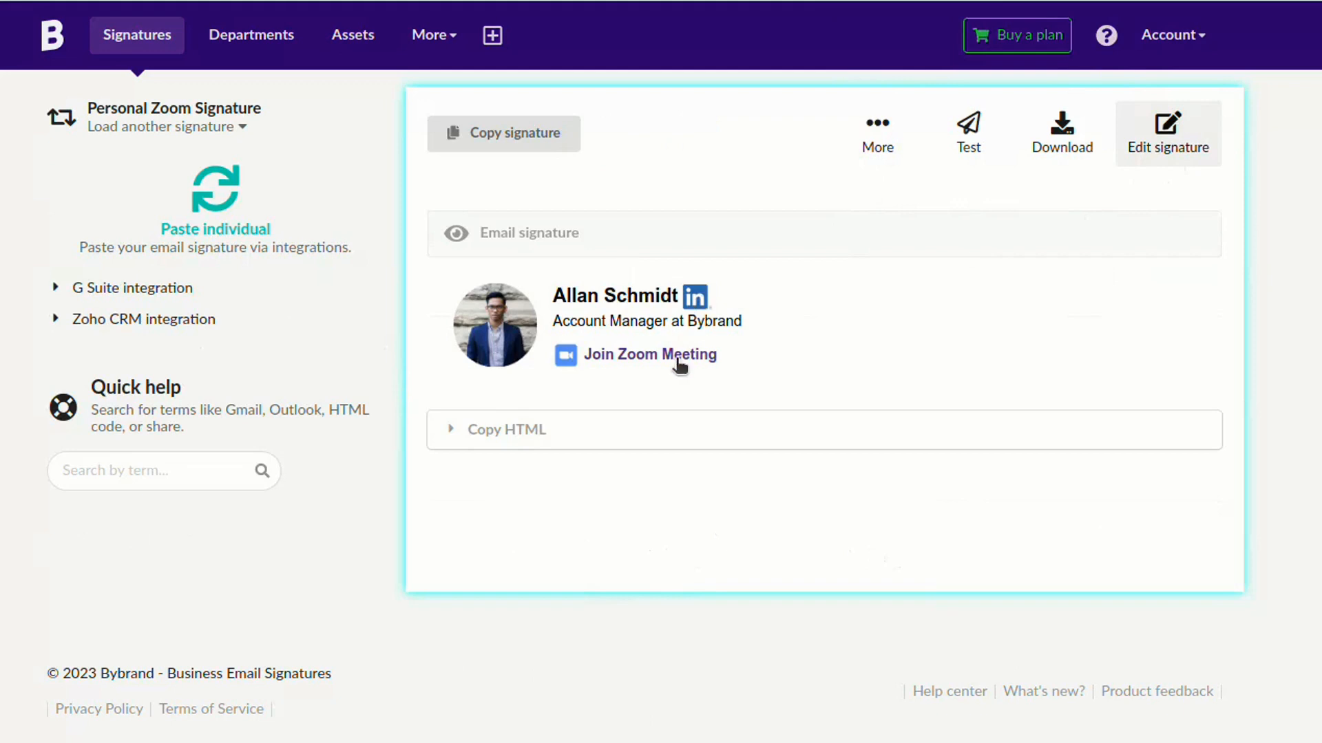
mouse_move(691, 316)
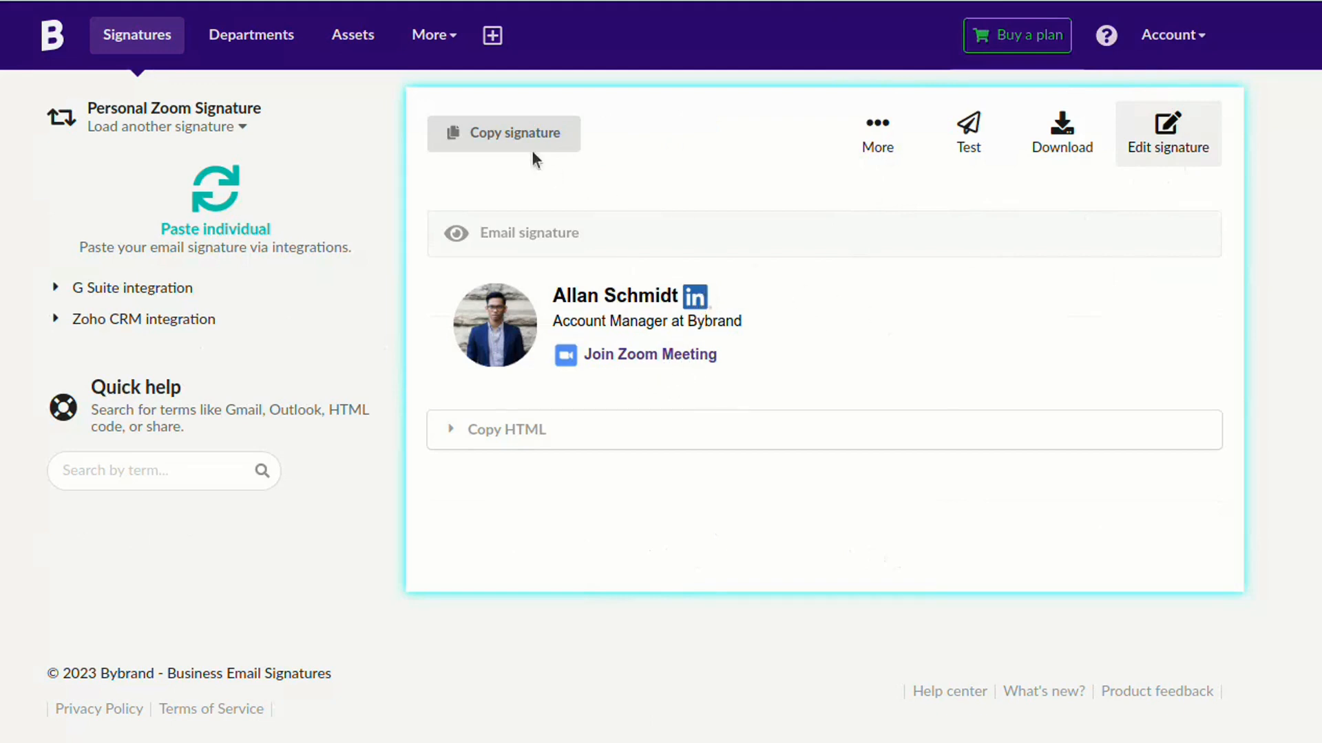
- Copy the finished signature from the Paste in email preview
left_click(503, 132)
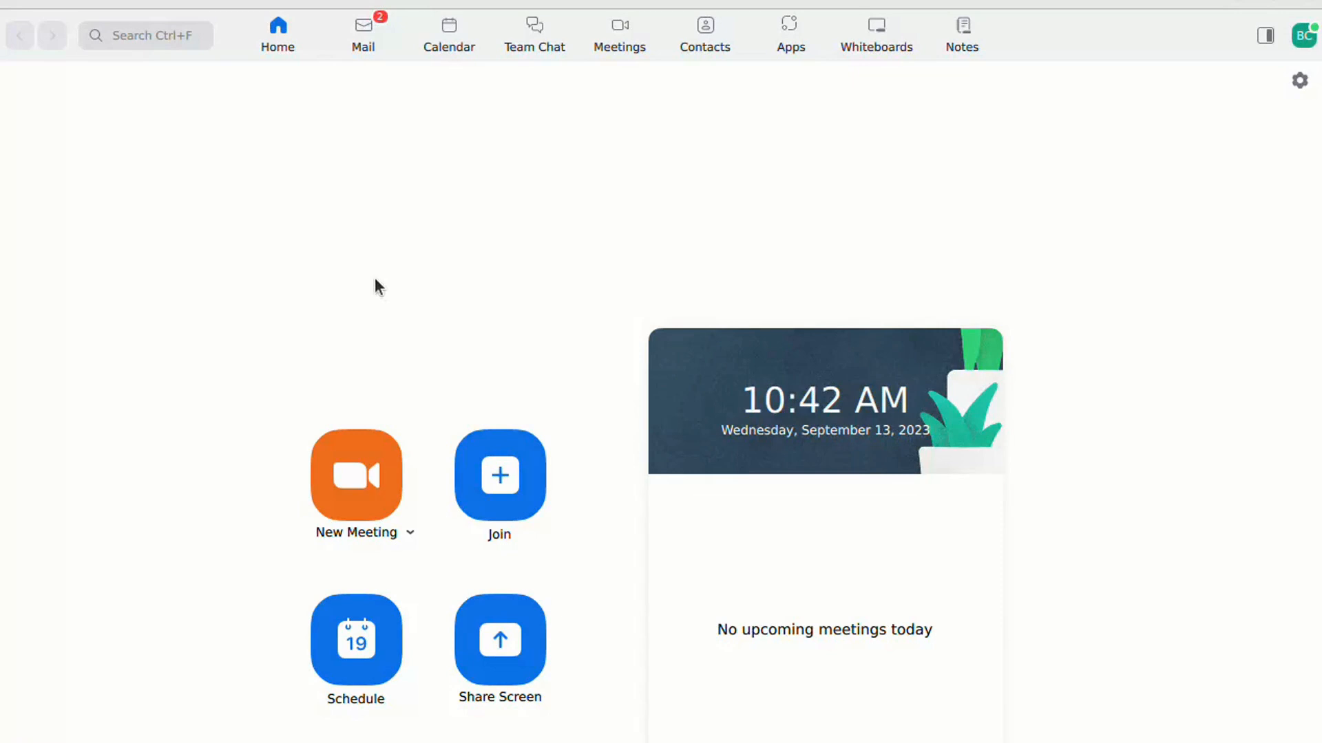
mouse_move(363, 240)
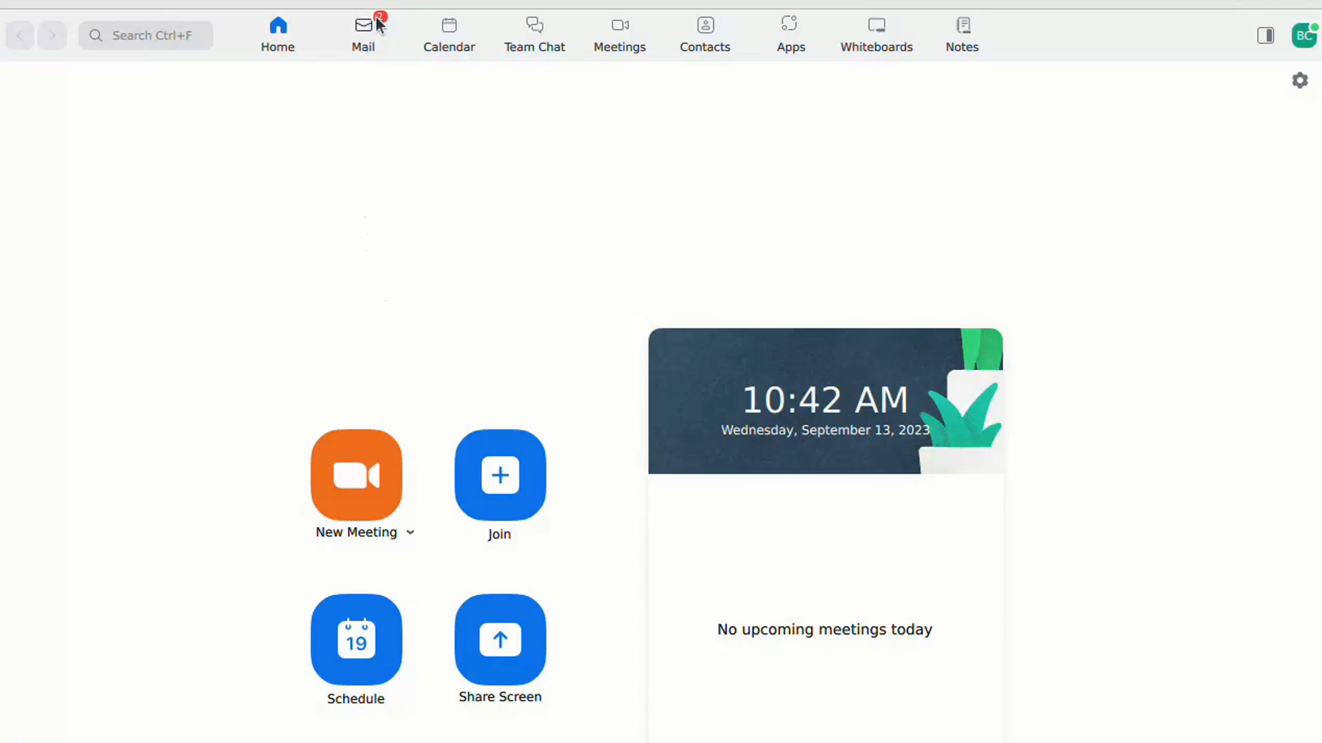
- Show the Gmail inbox in Zoom Workplace Mail with its account options menu
left_click(364, 30)
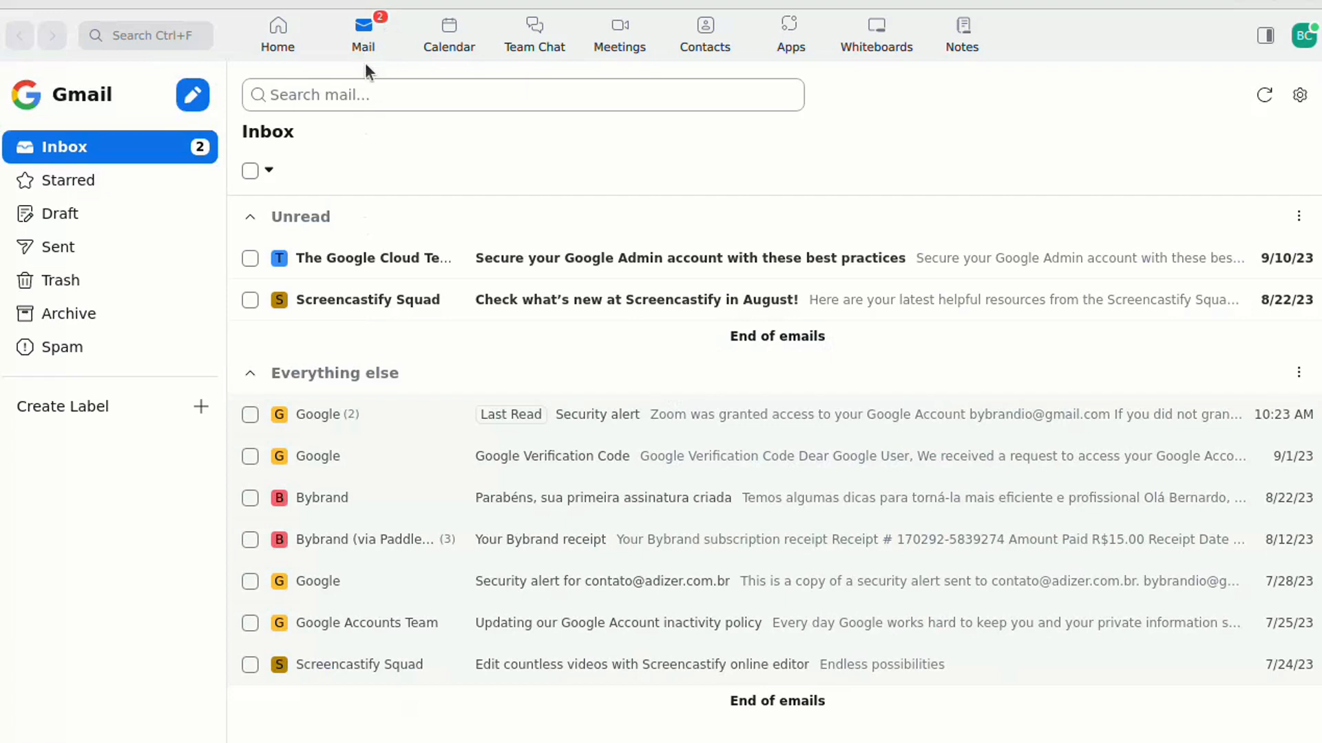
mouse_move(1264, 125)
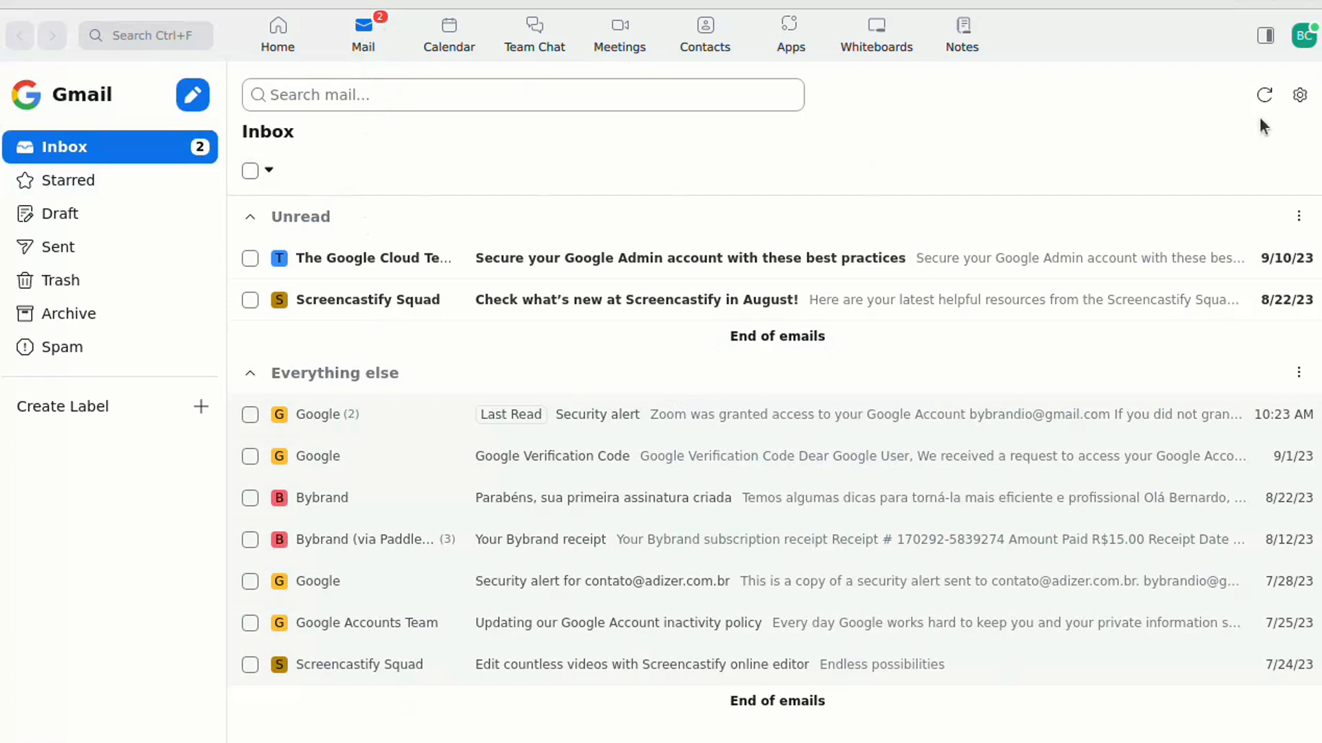
left_click(1301, 94)
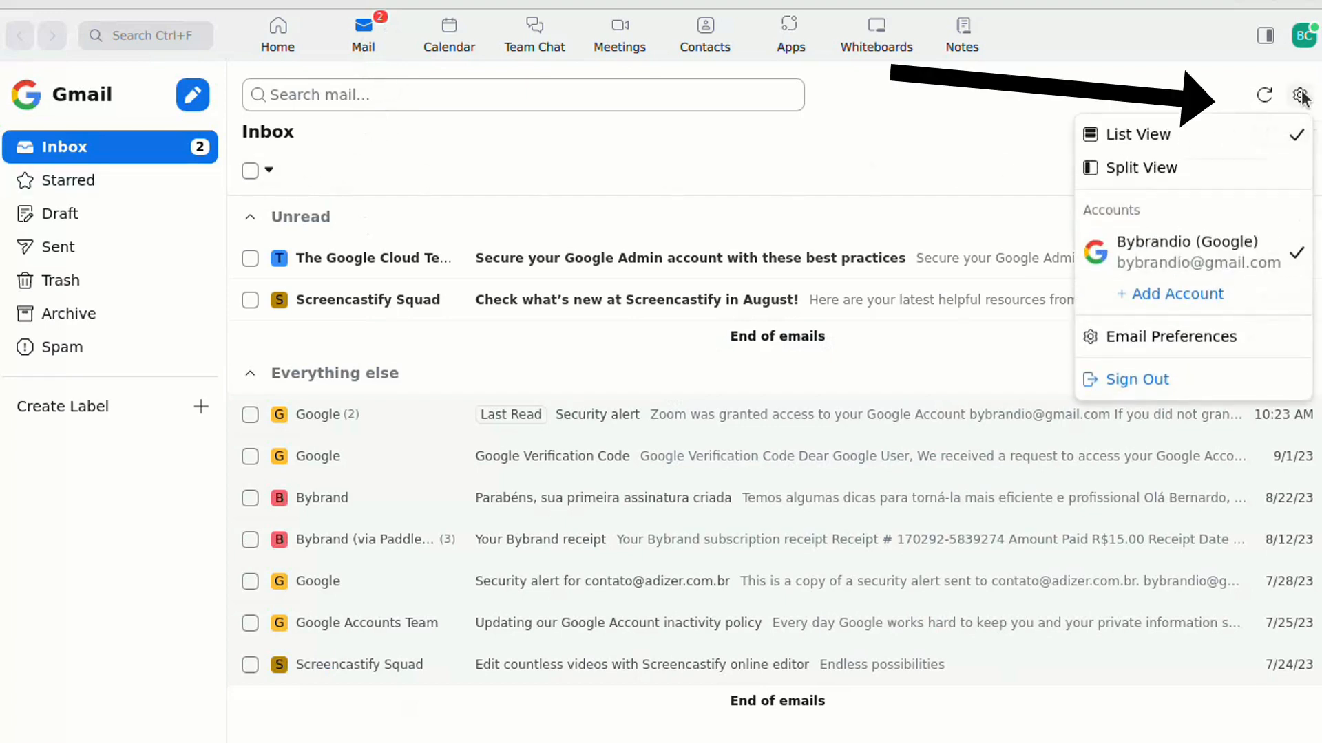
- Paste the signature into Email Preferences' General Signature box, save changes, and return to the inbox
left_click(1171, 337)
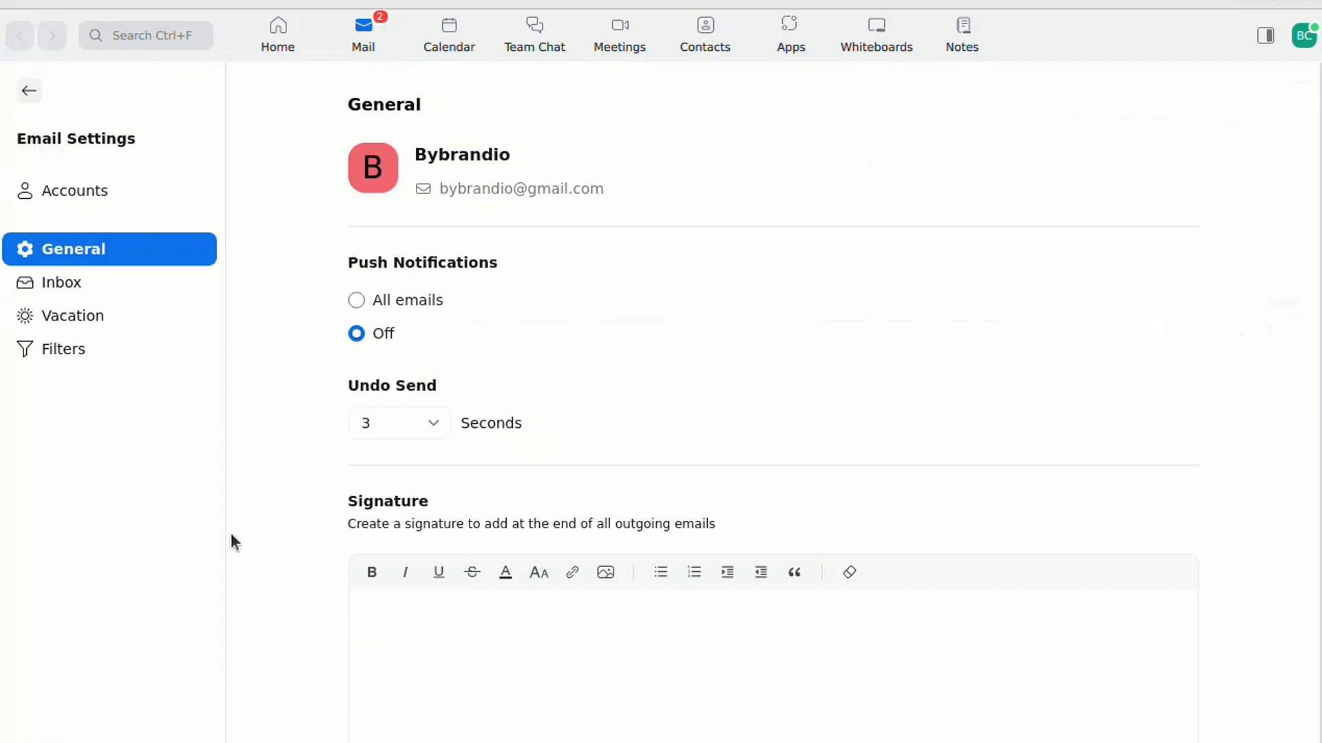
mouse_move(61, 220)
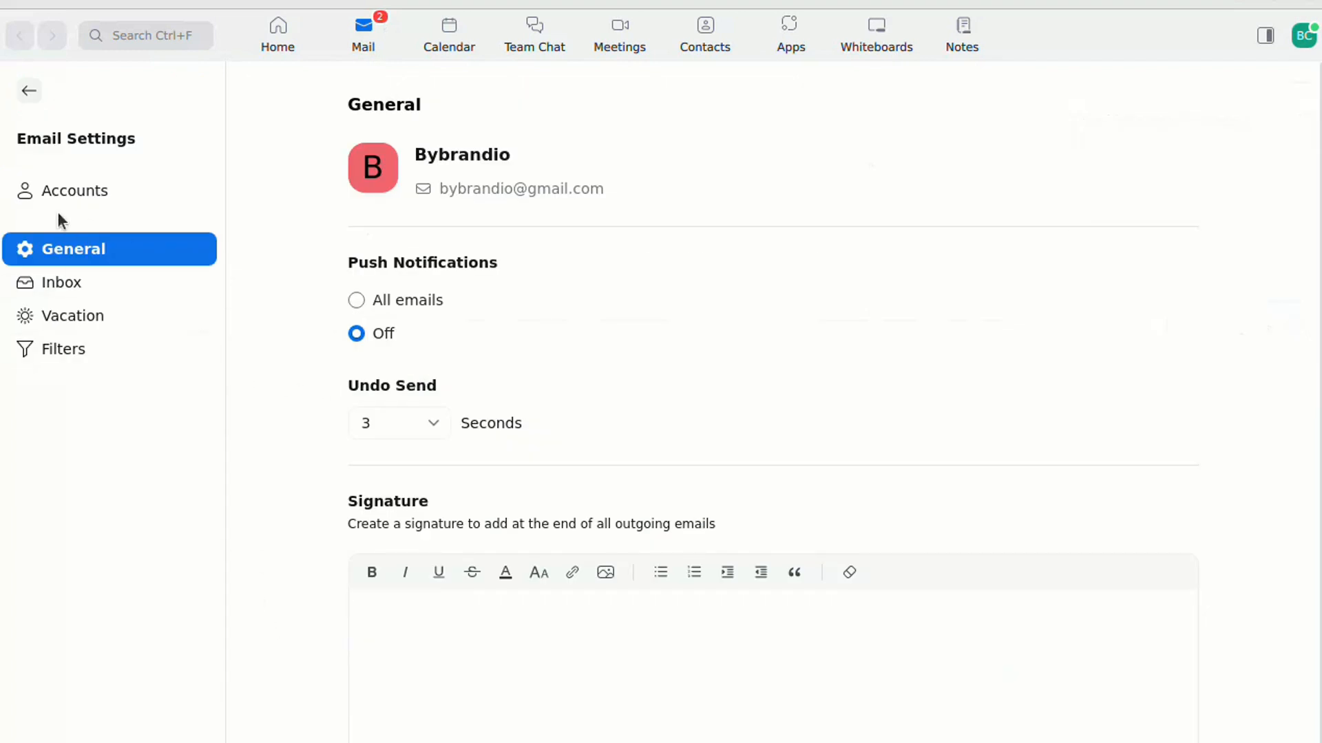
left_click(62, 281)
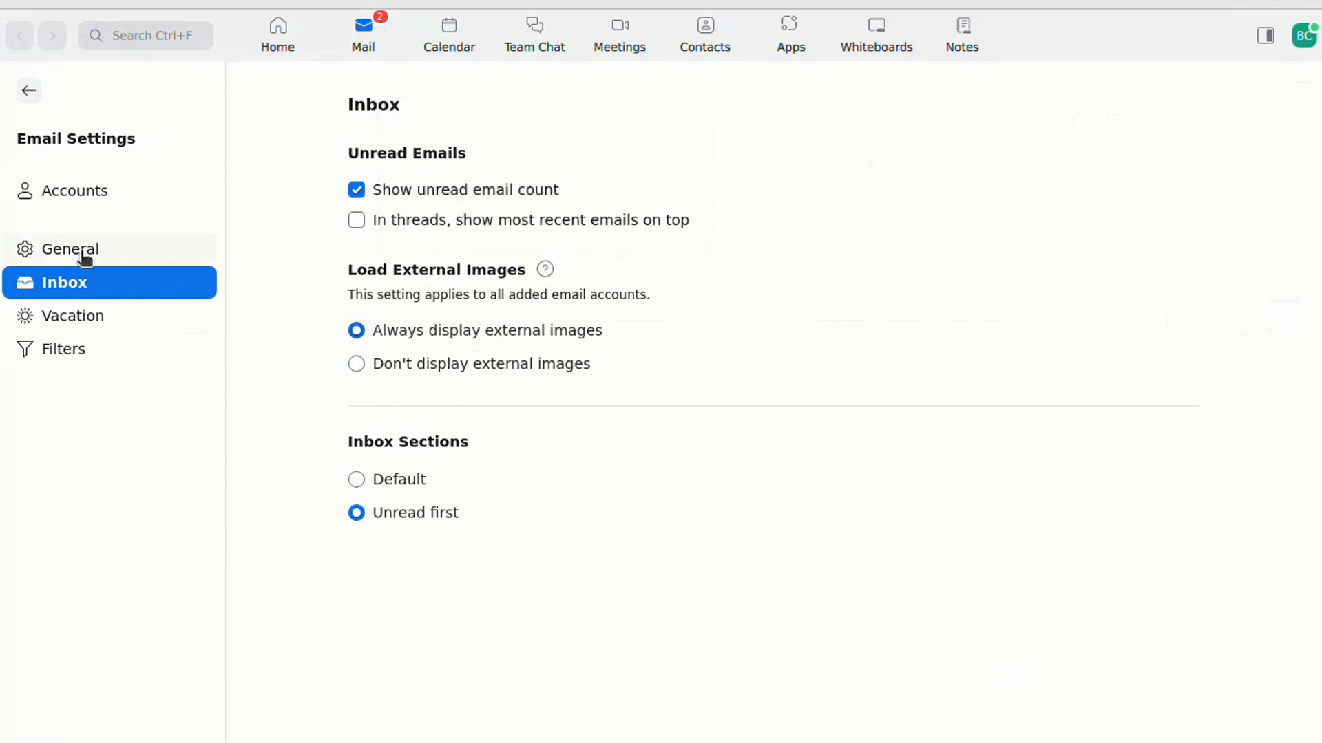
left_click(68, 249)
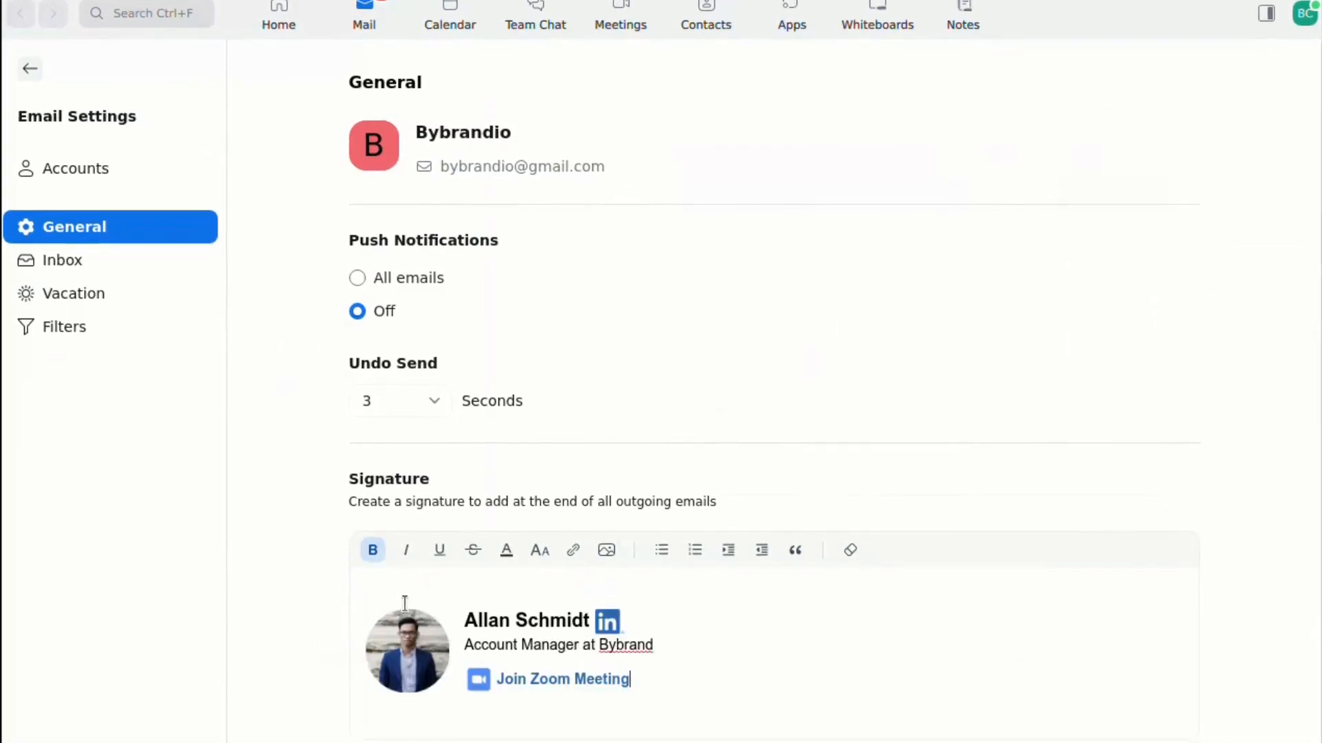
scroll("down", 3)
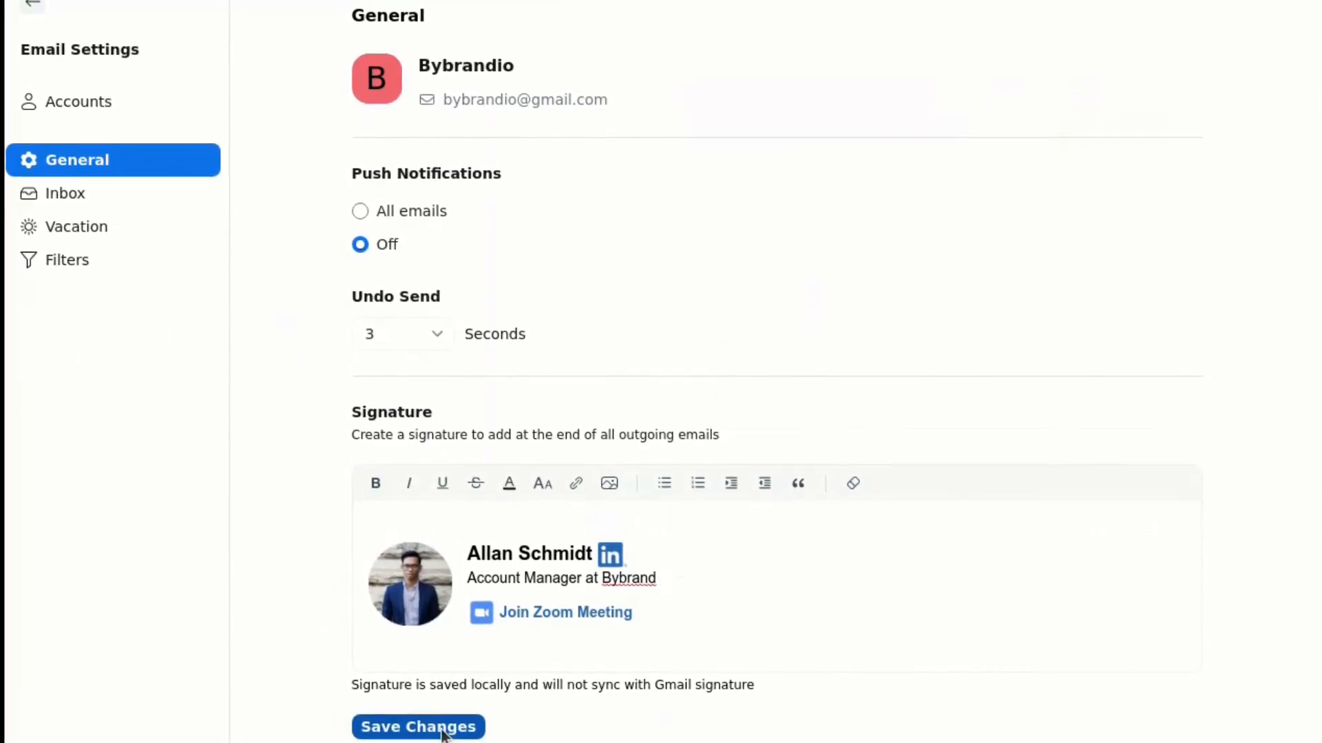
left_click(418, 727)
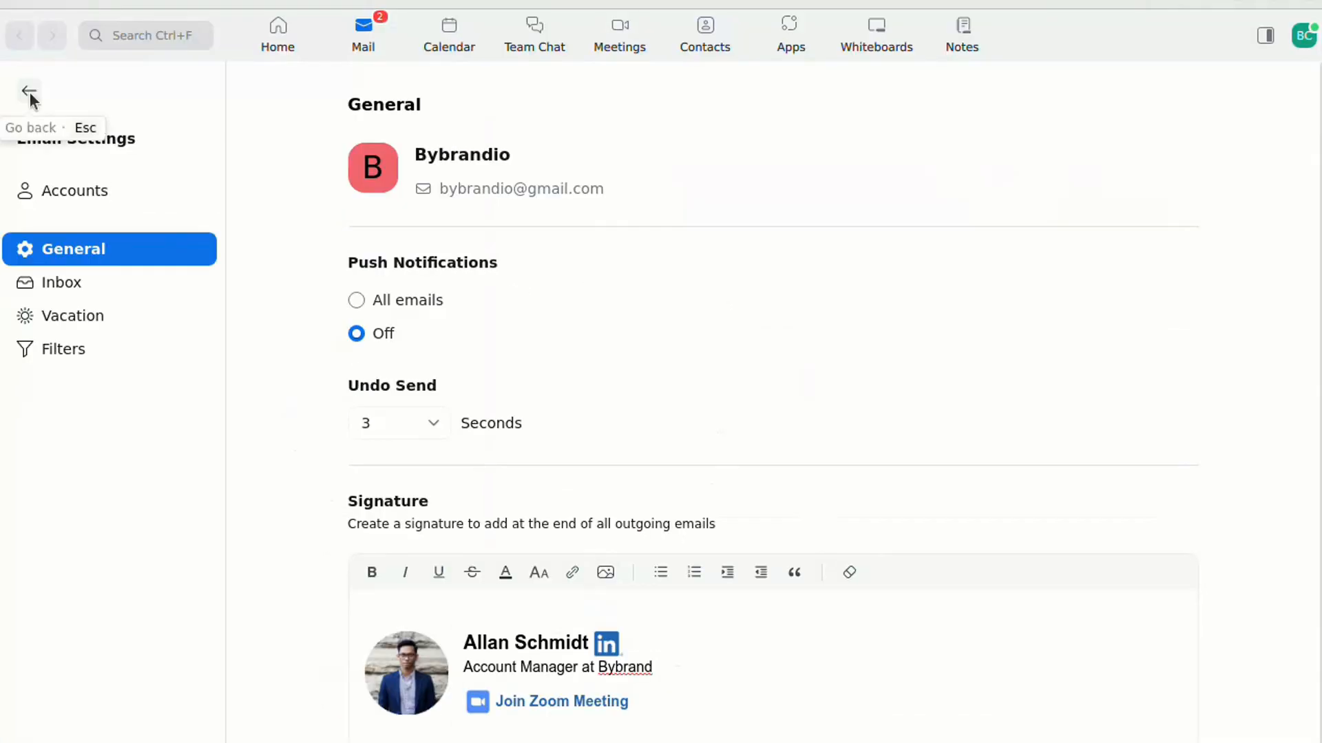
left_click(29, 89)
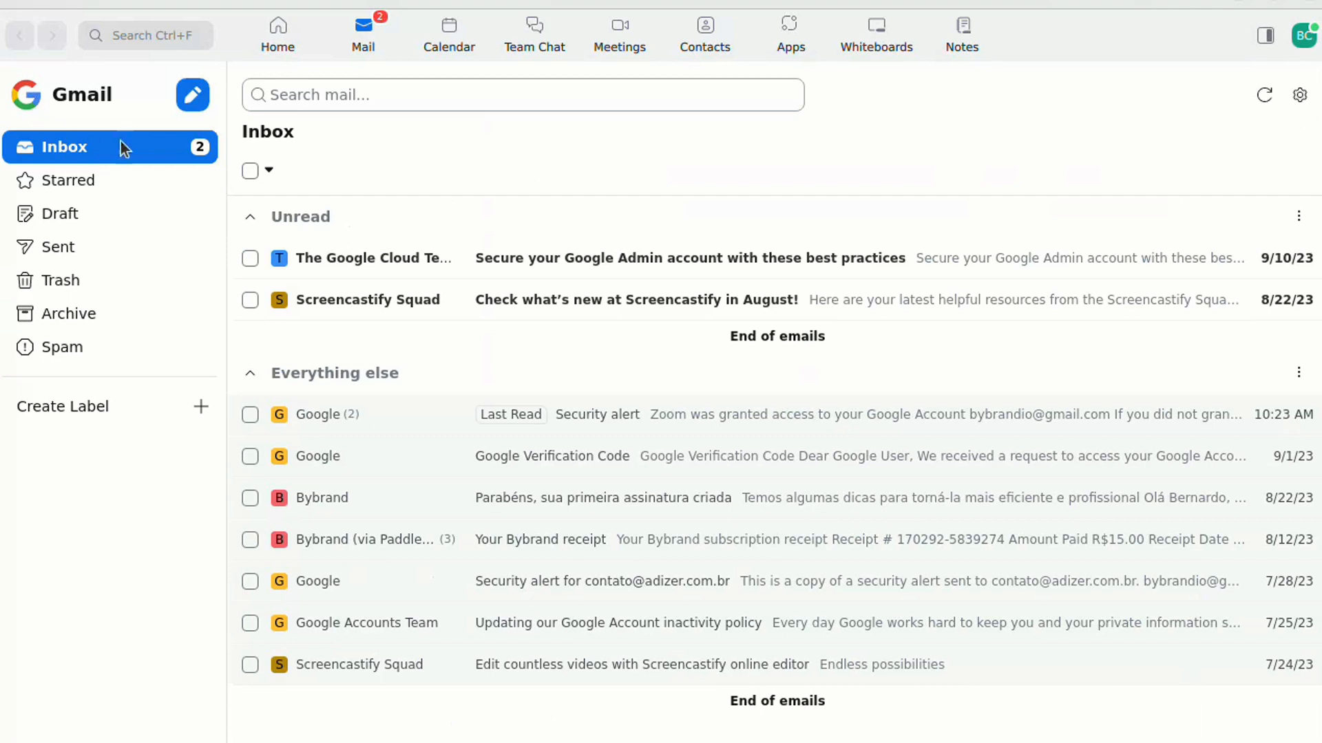
- Compose a new mail to the Help contact and begin the subject with 'Tes'
left_click(192, 94)
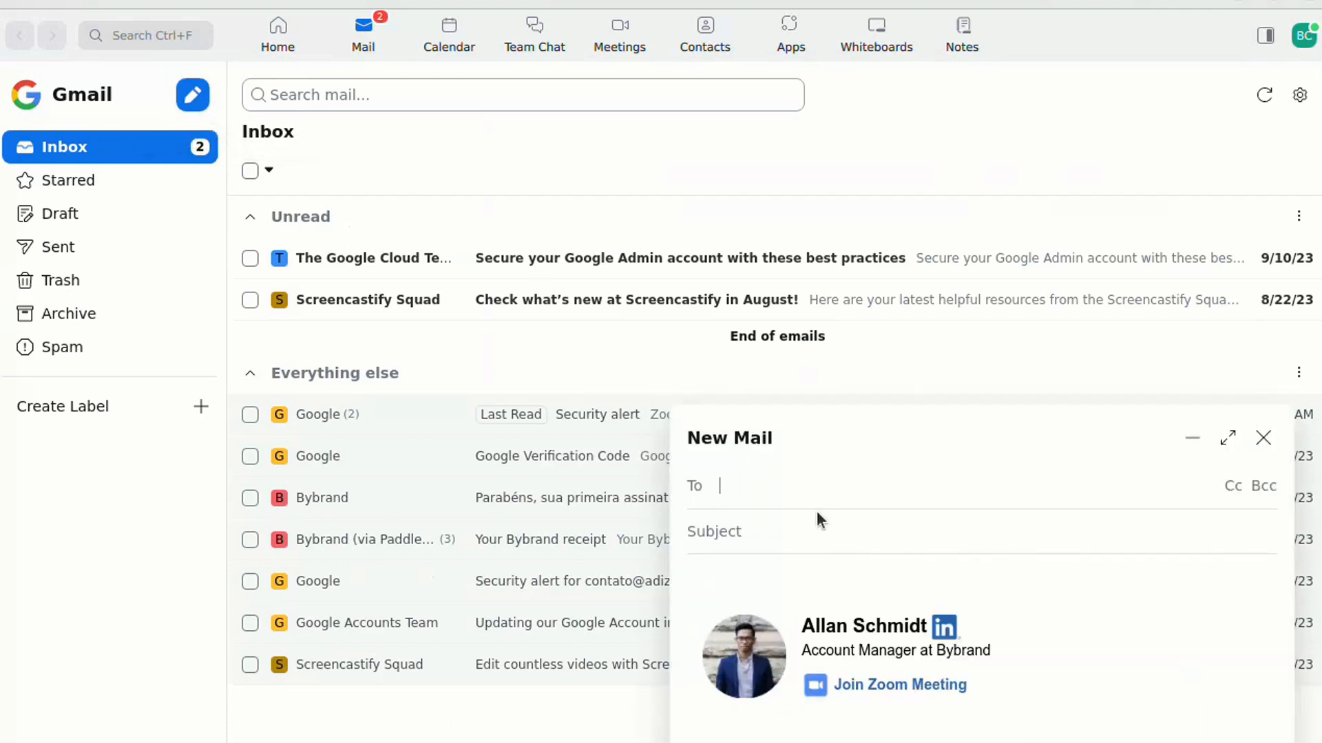
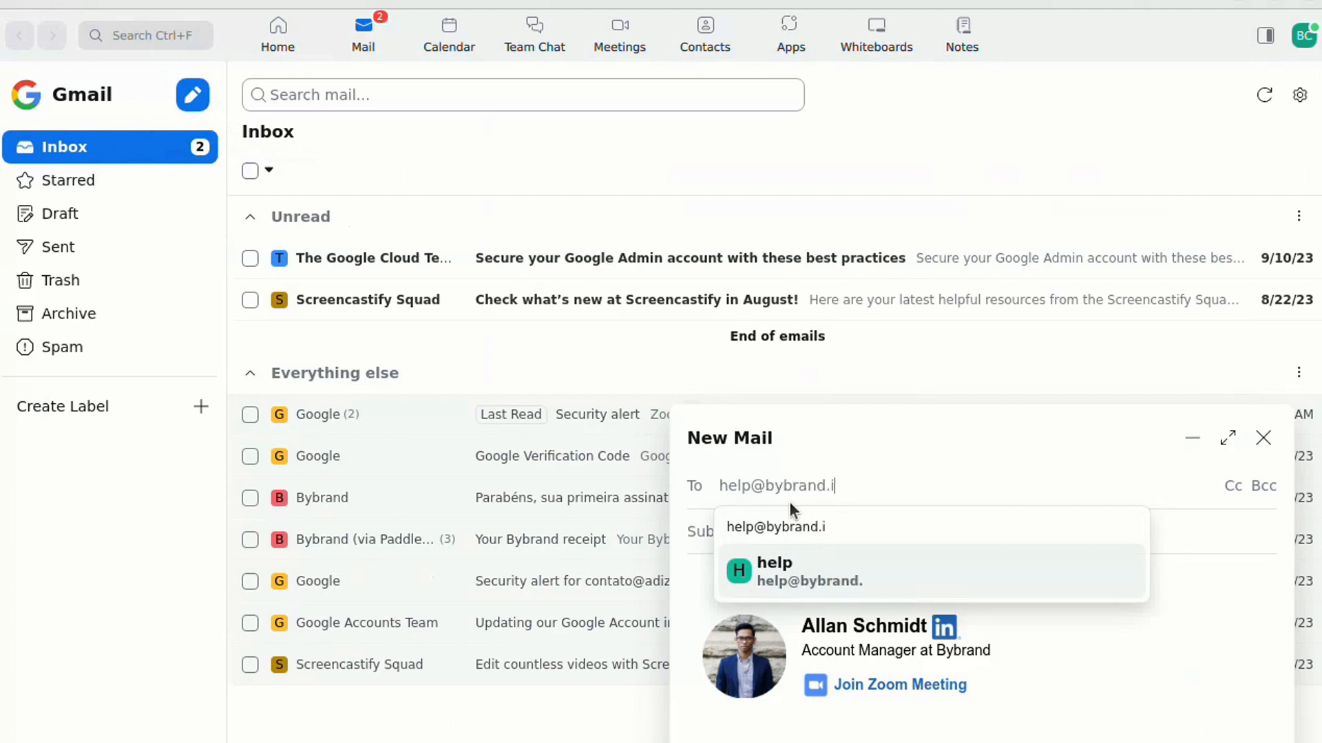
left_click(808, 571)
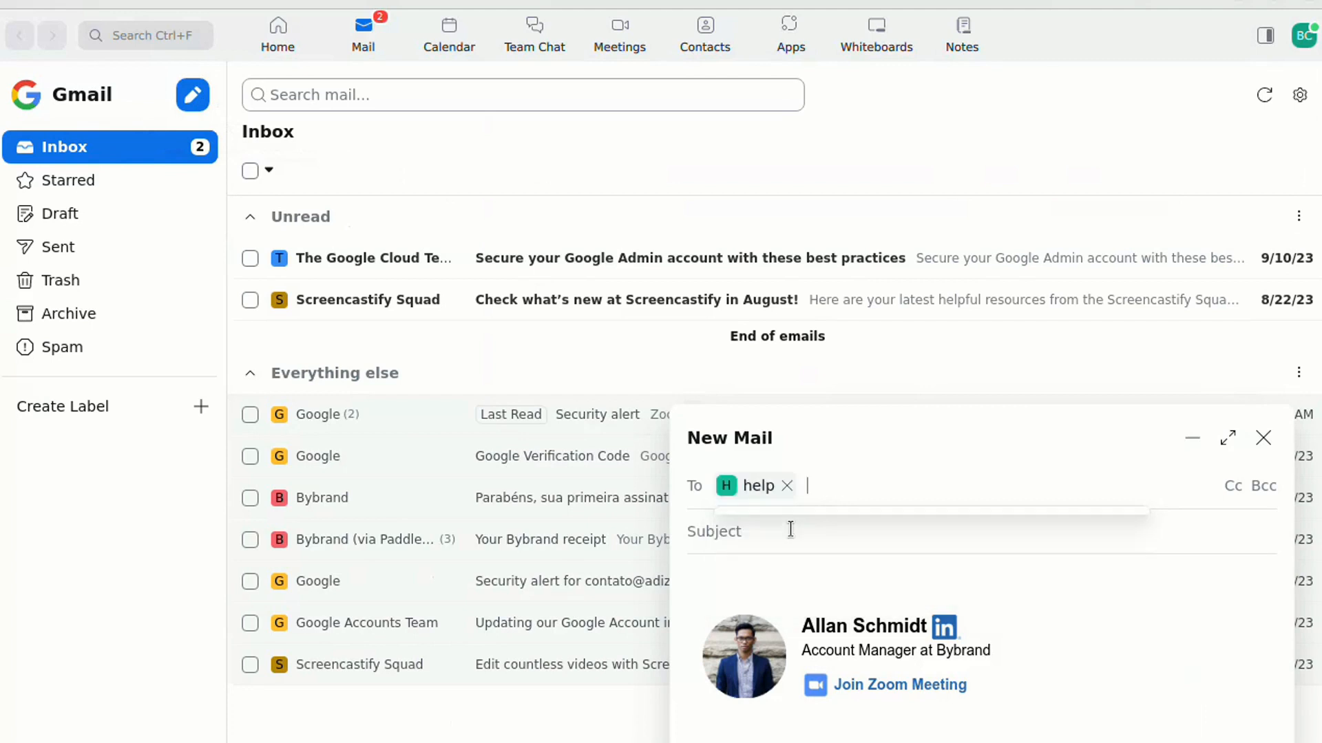
type("Tes")
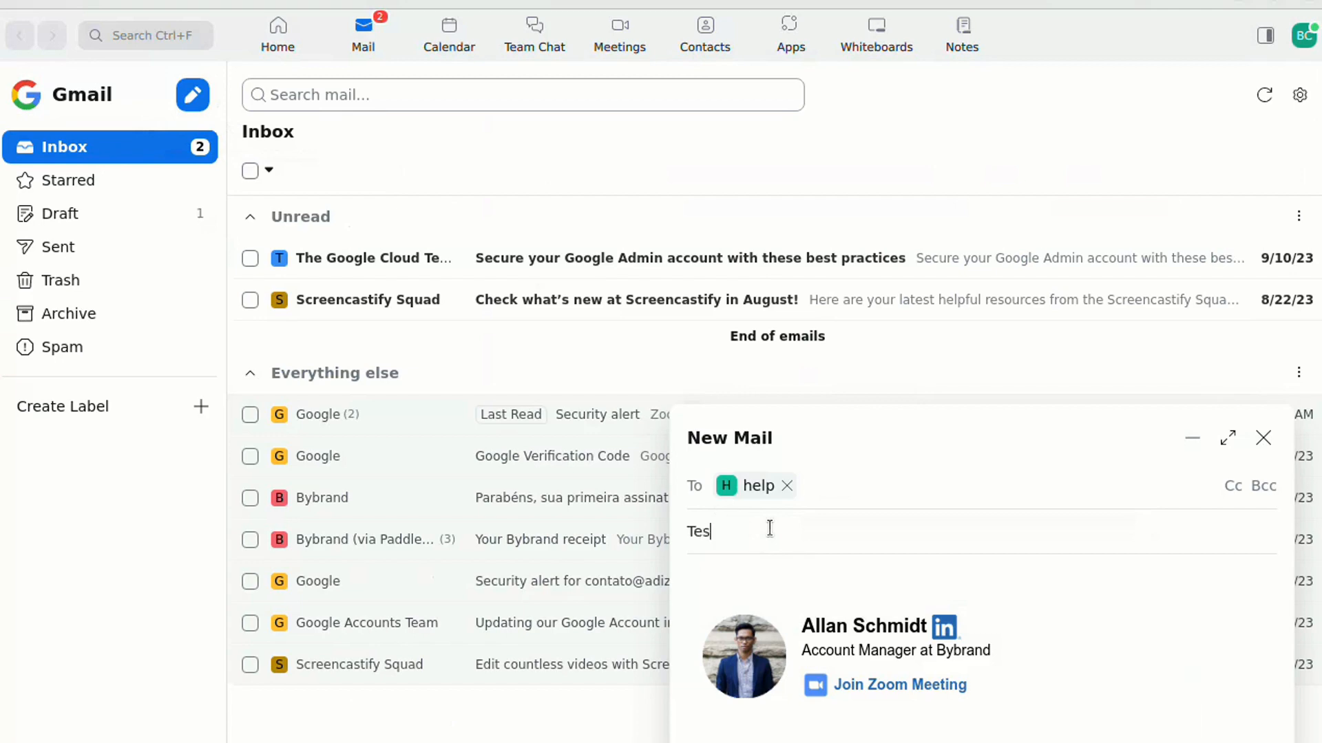